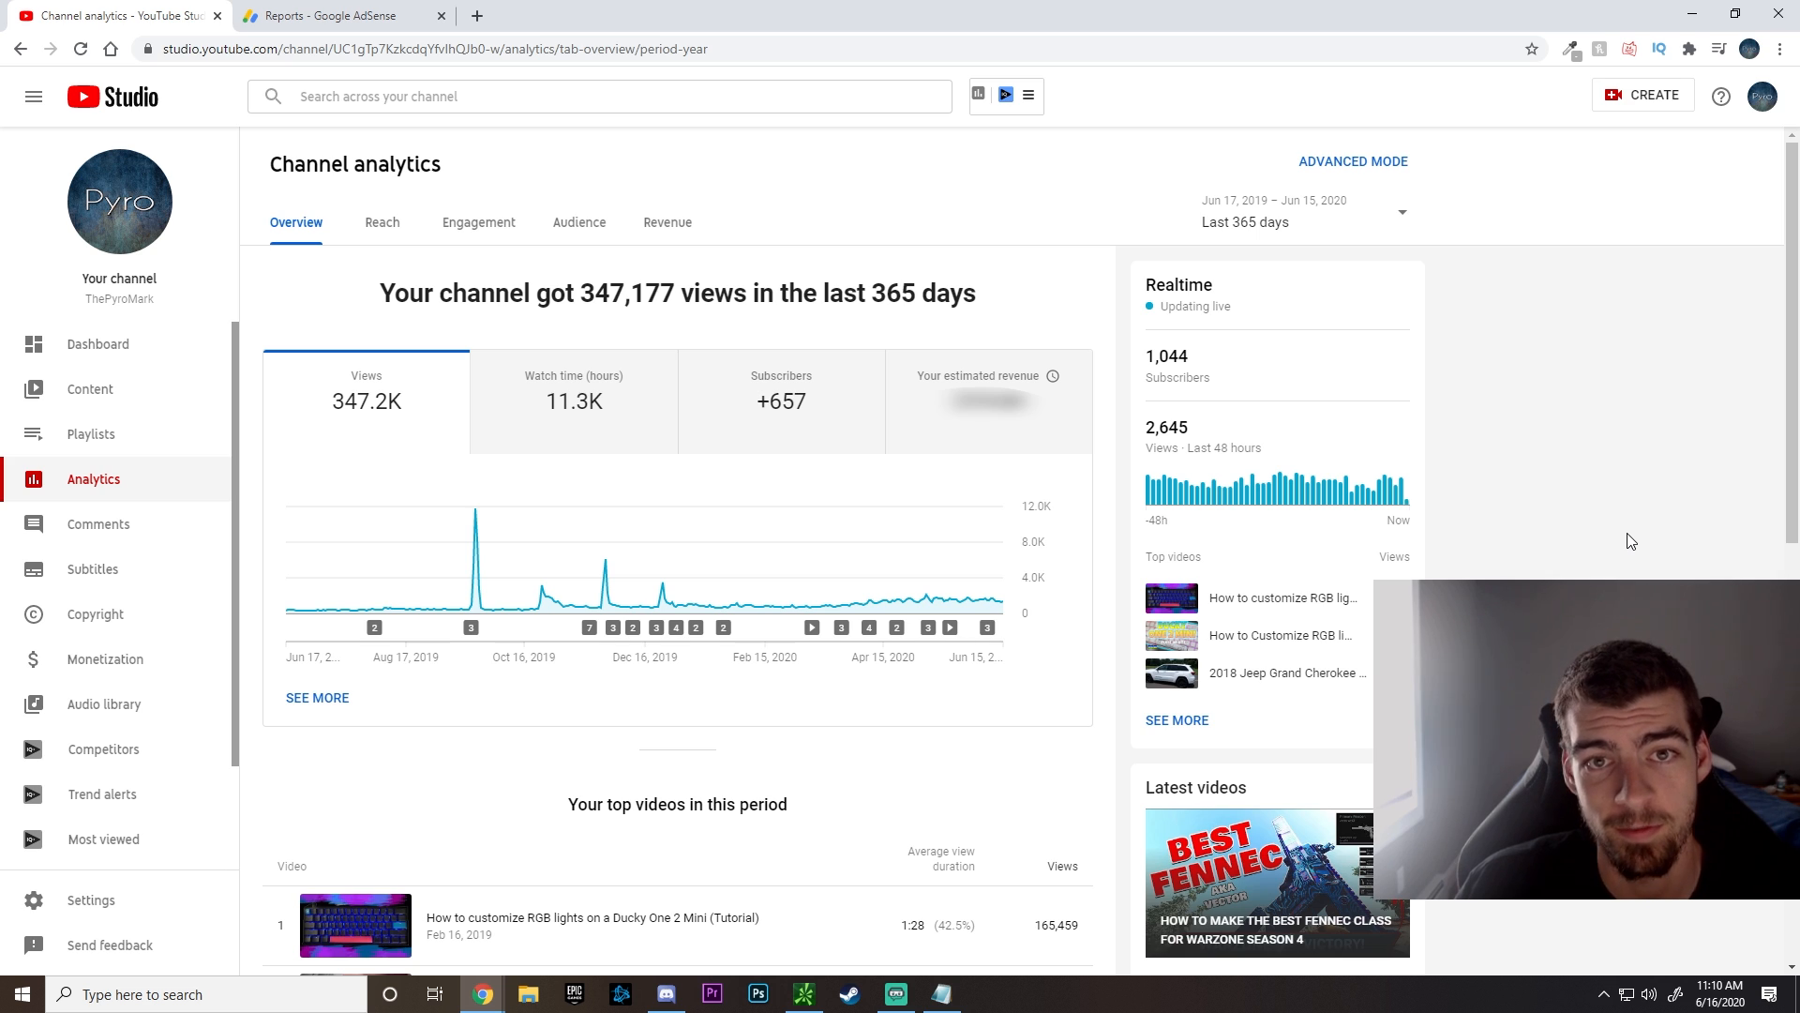
{"action": "mouse_move", "coordinate": [1542, 337]}
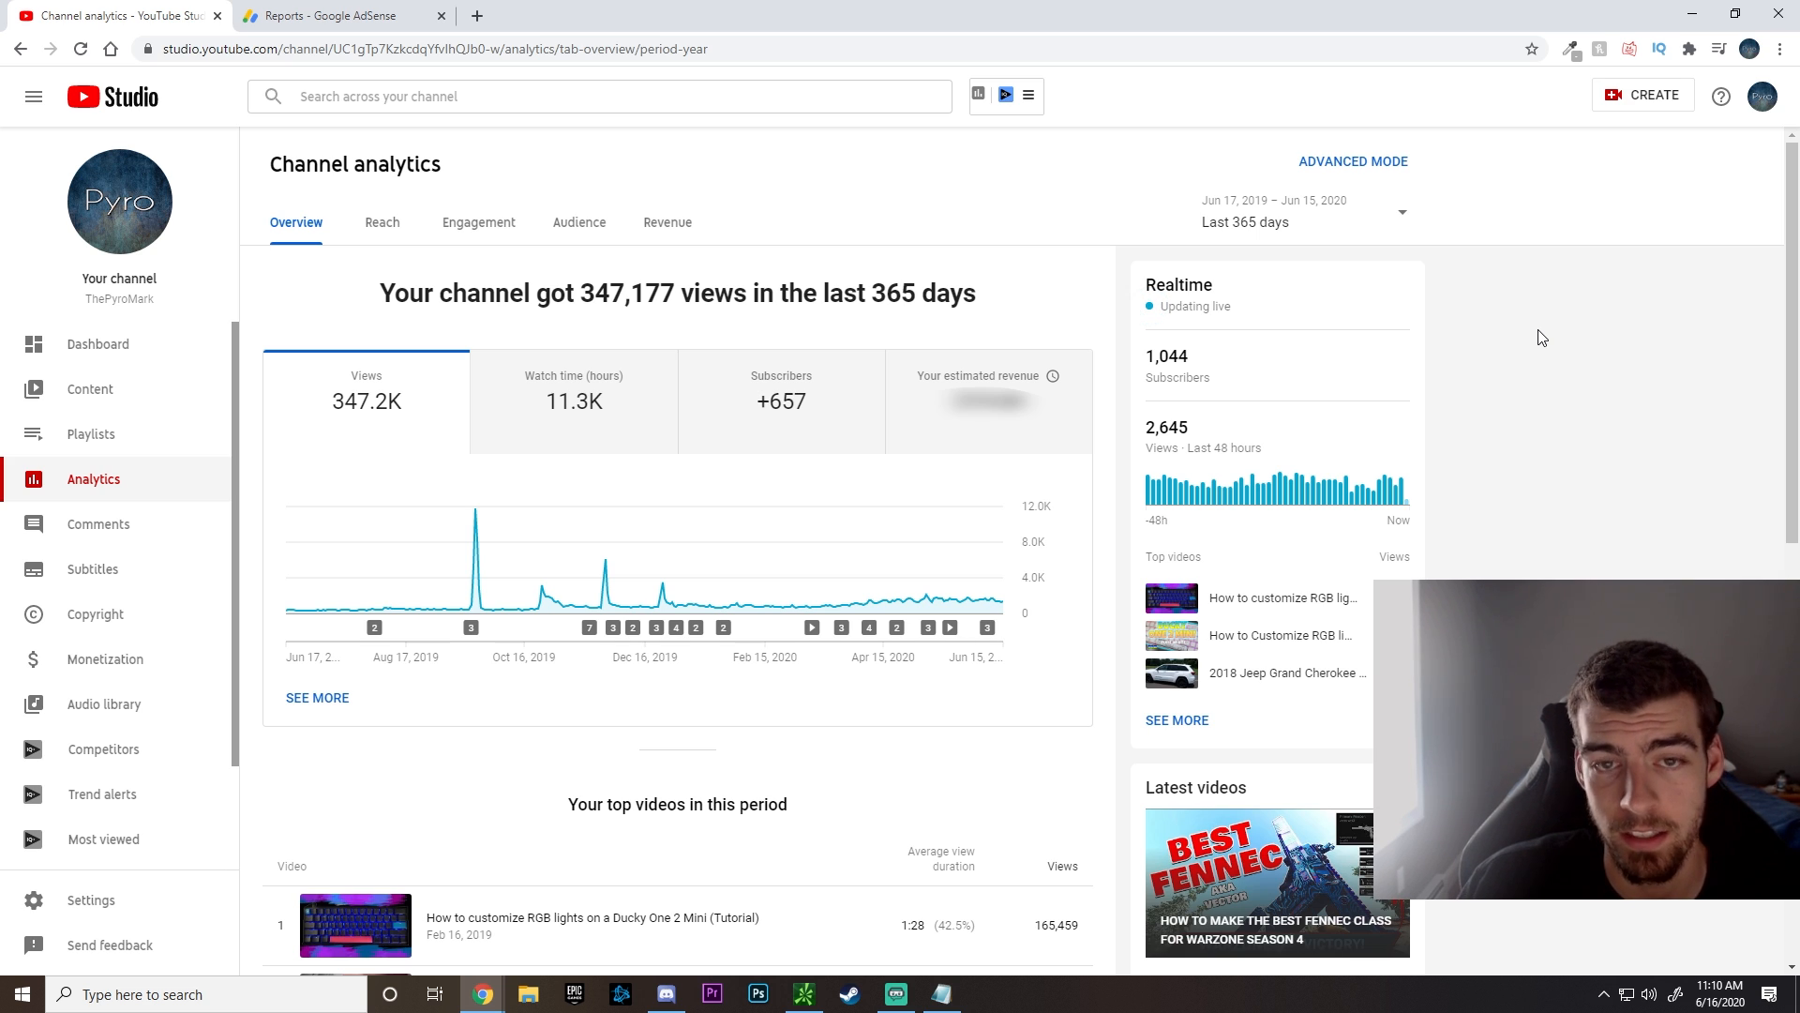
{"action": "mouse_move", "coordinate": [1312, 227]}
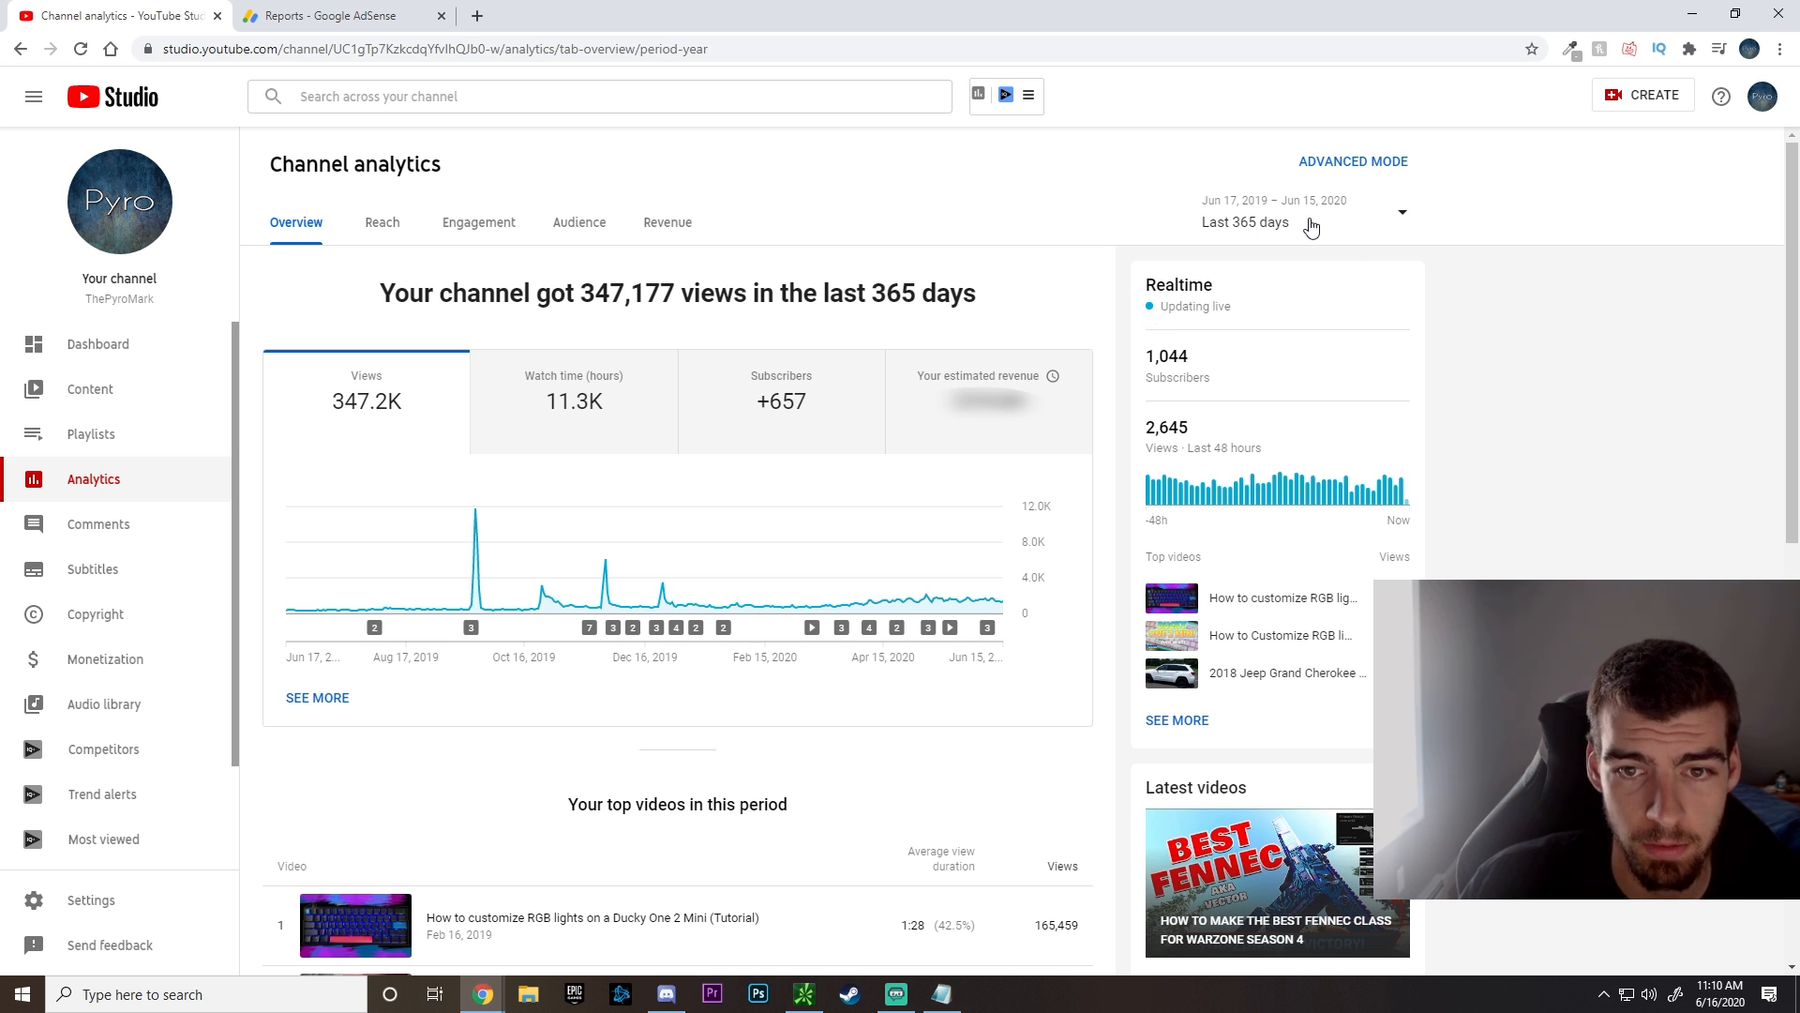
- Keep the analytics period at last 365 days and bring up the Send feedback form
{"action": "left_click", "coordinate": [1403, 212]}
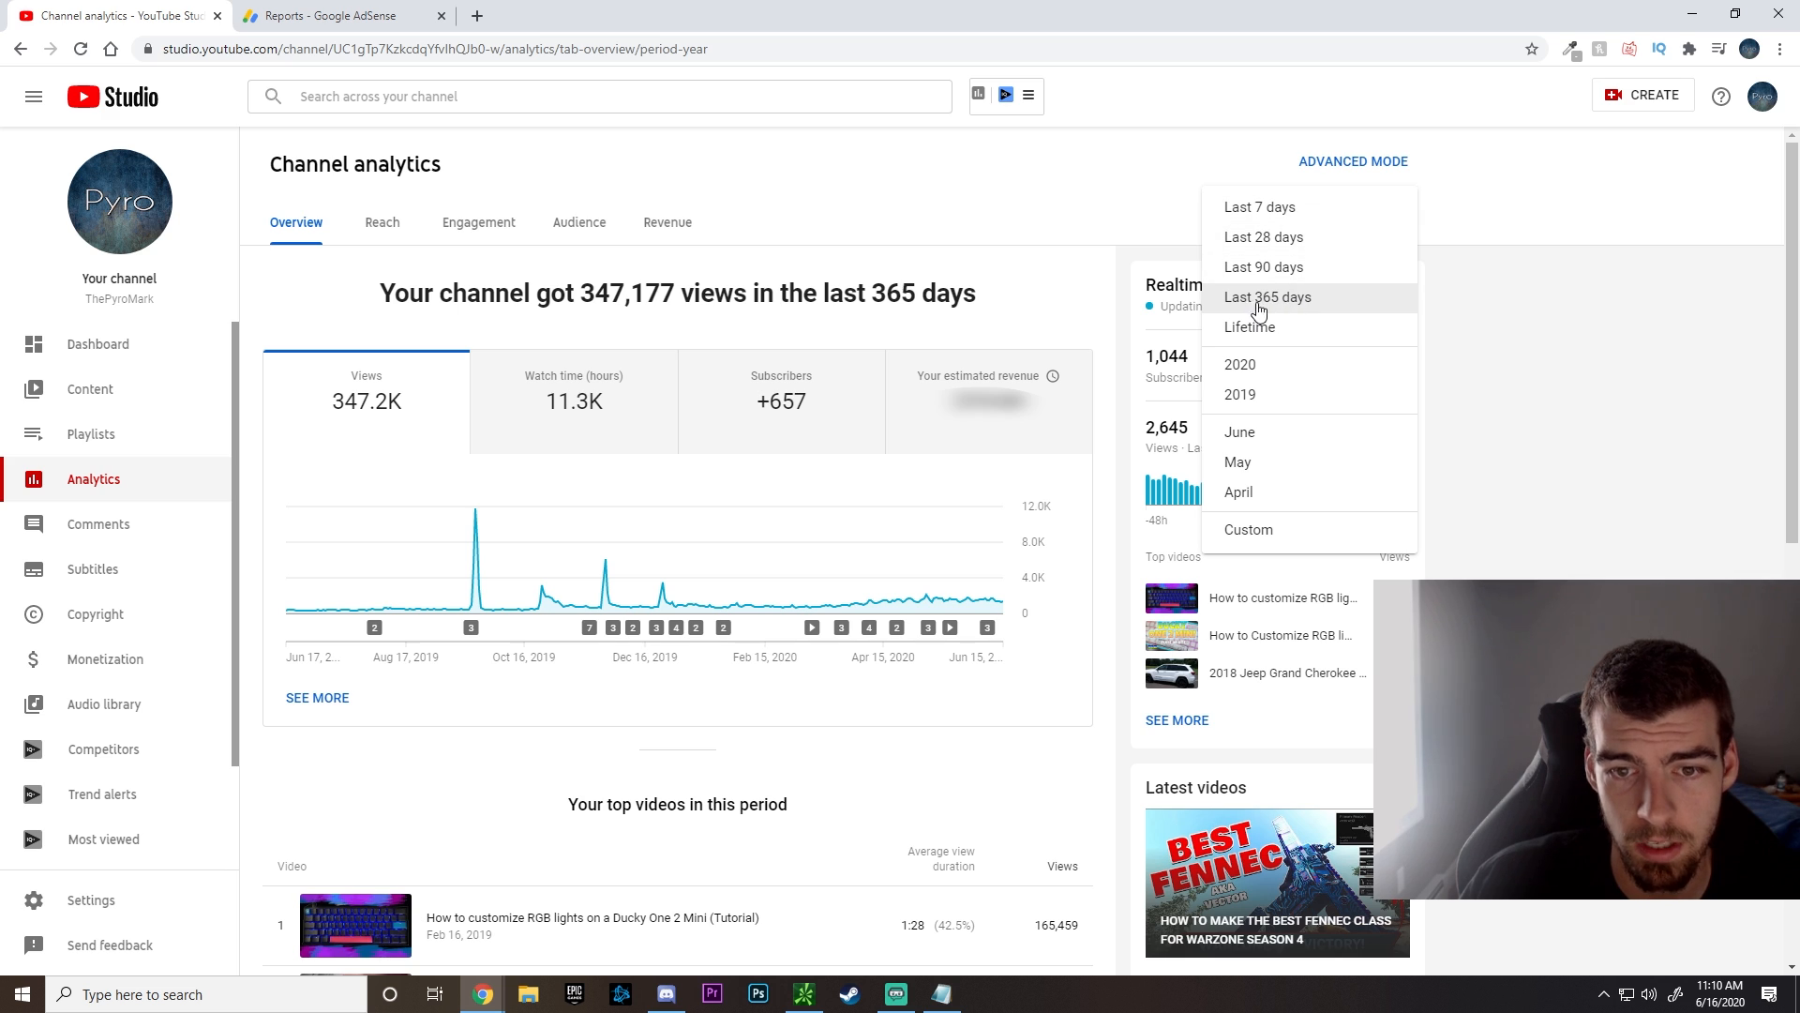
{"action": "left_click", "coordinate": [1266, 296]}
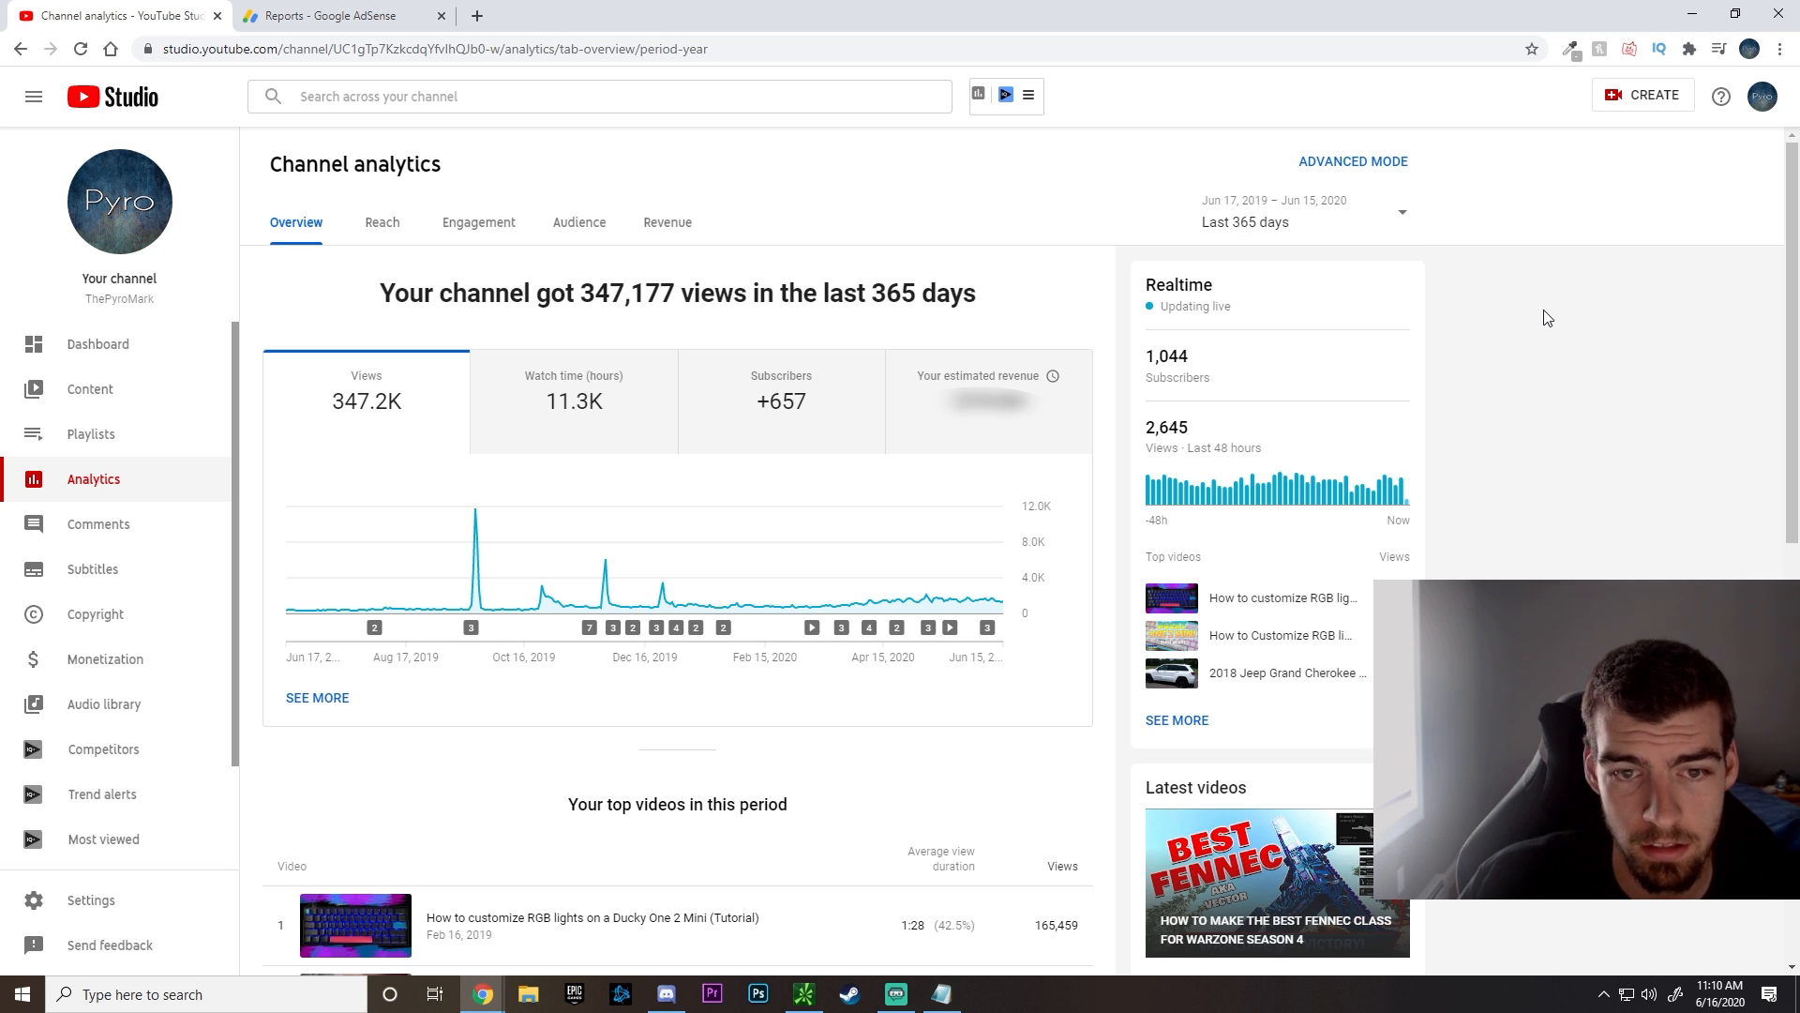
{"action": "mouse_move", "coordinate": [1384, 288]}
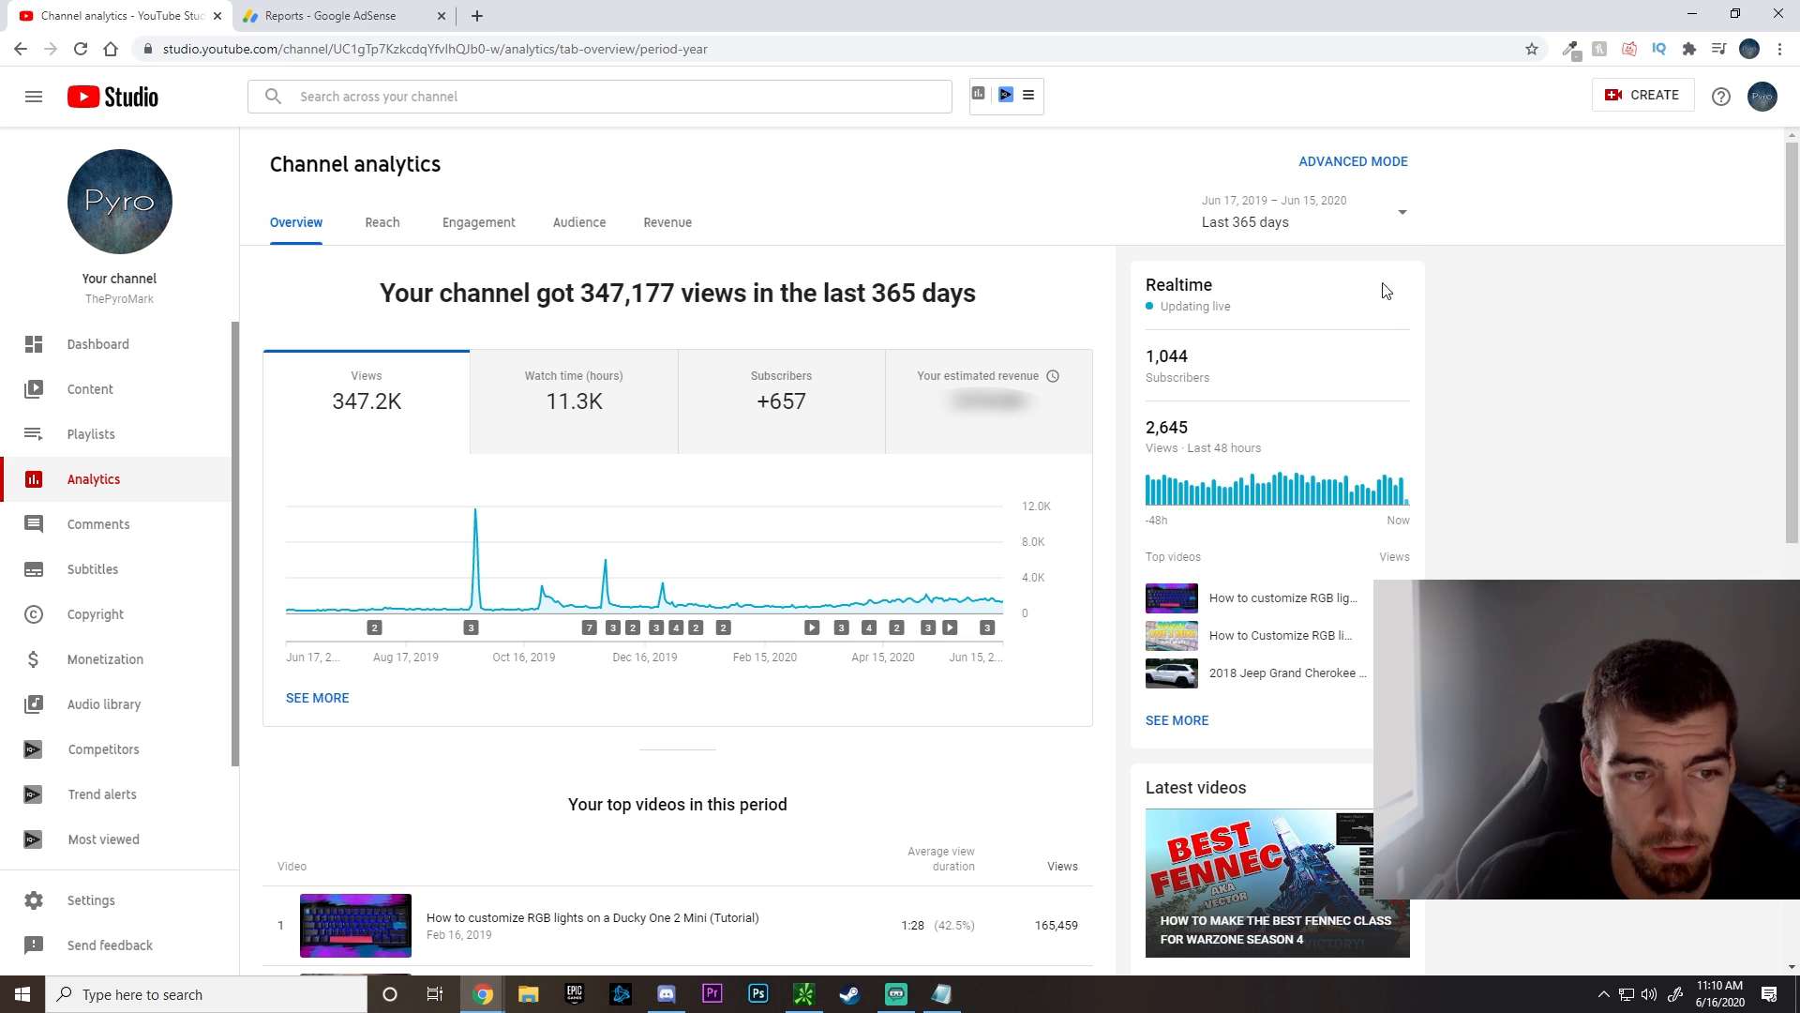
{"action": "mouse_move", "coordinate": [555, 375]}
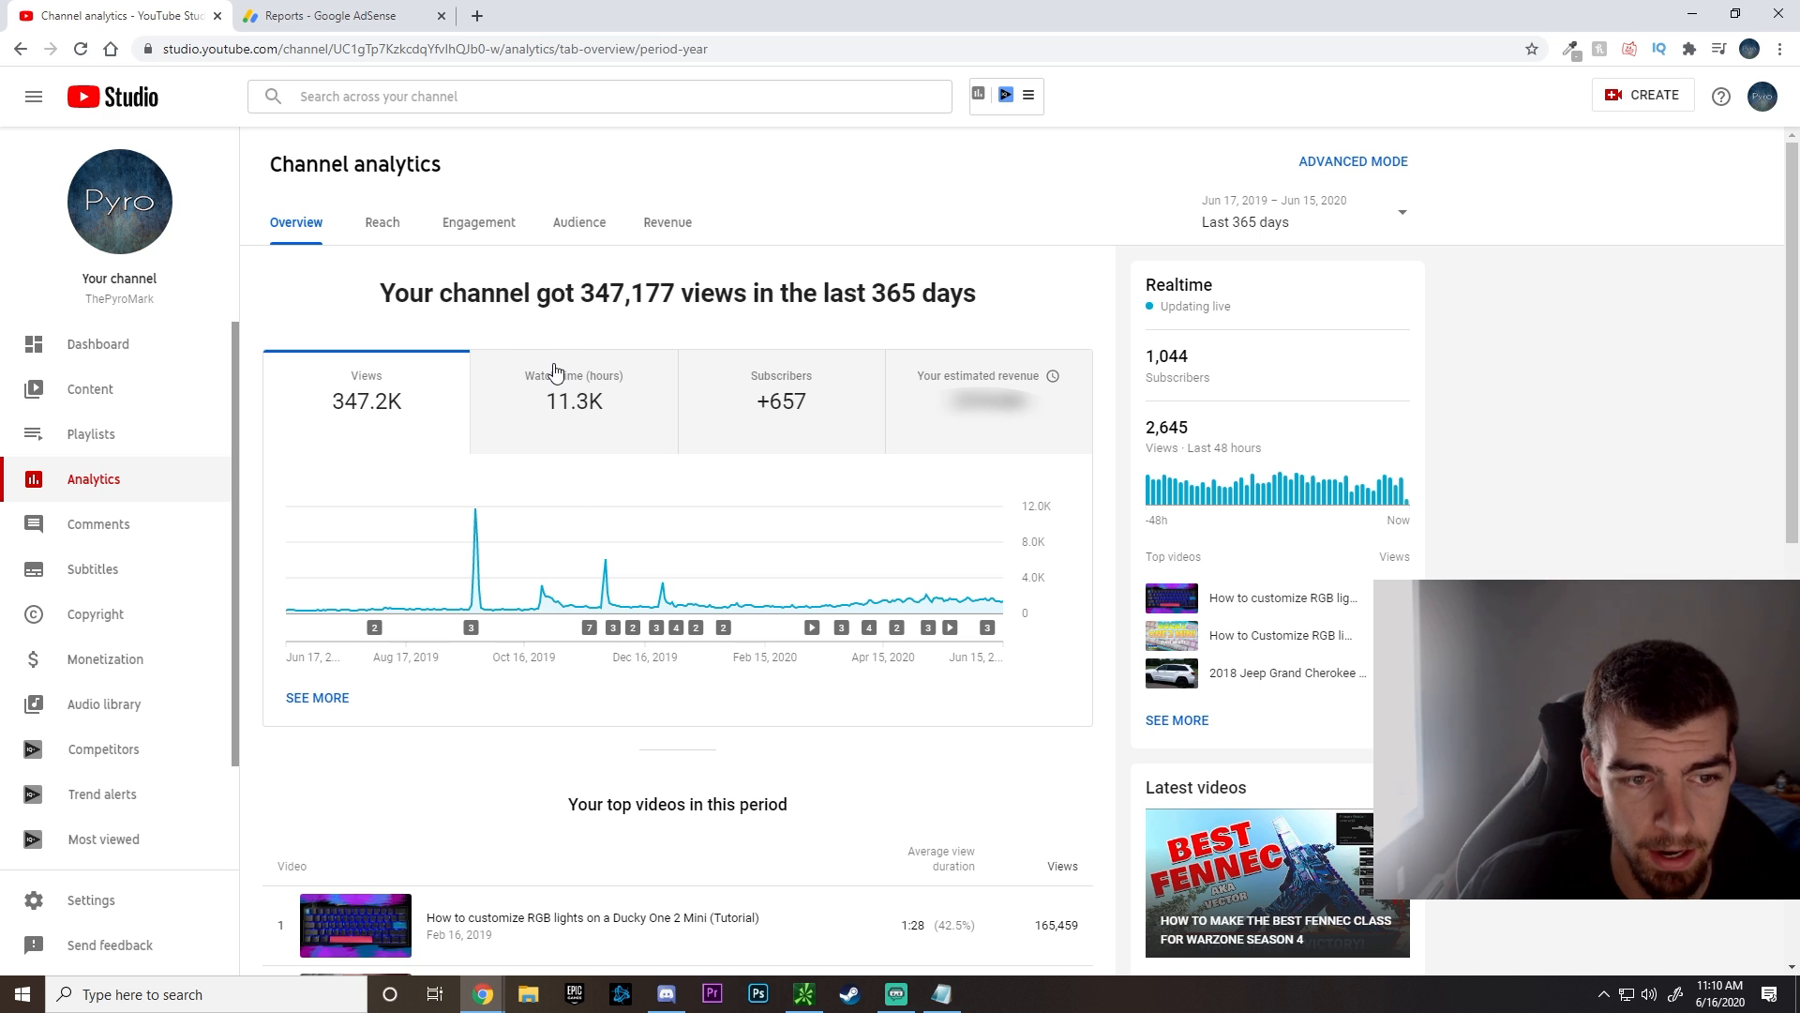
{"action": "mouse_move", "coordinate": [831, 407]}
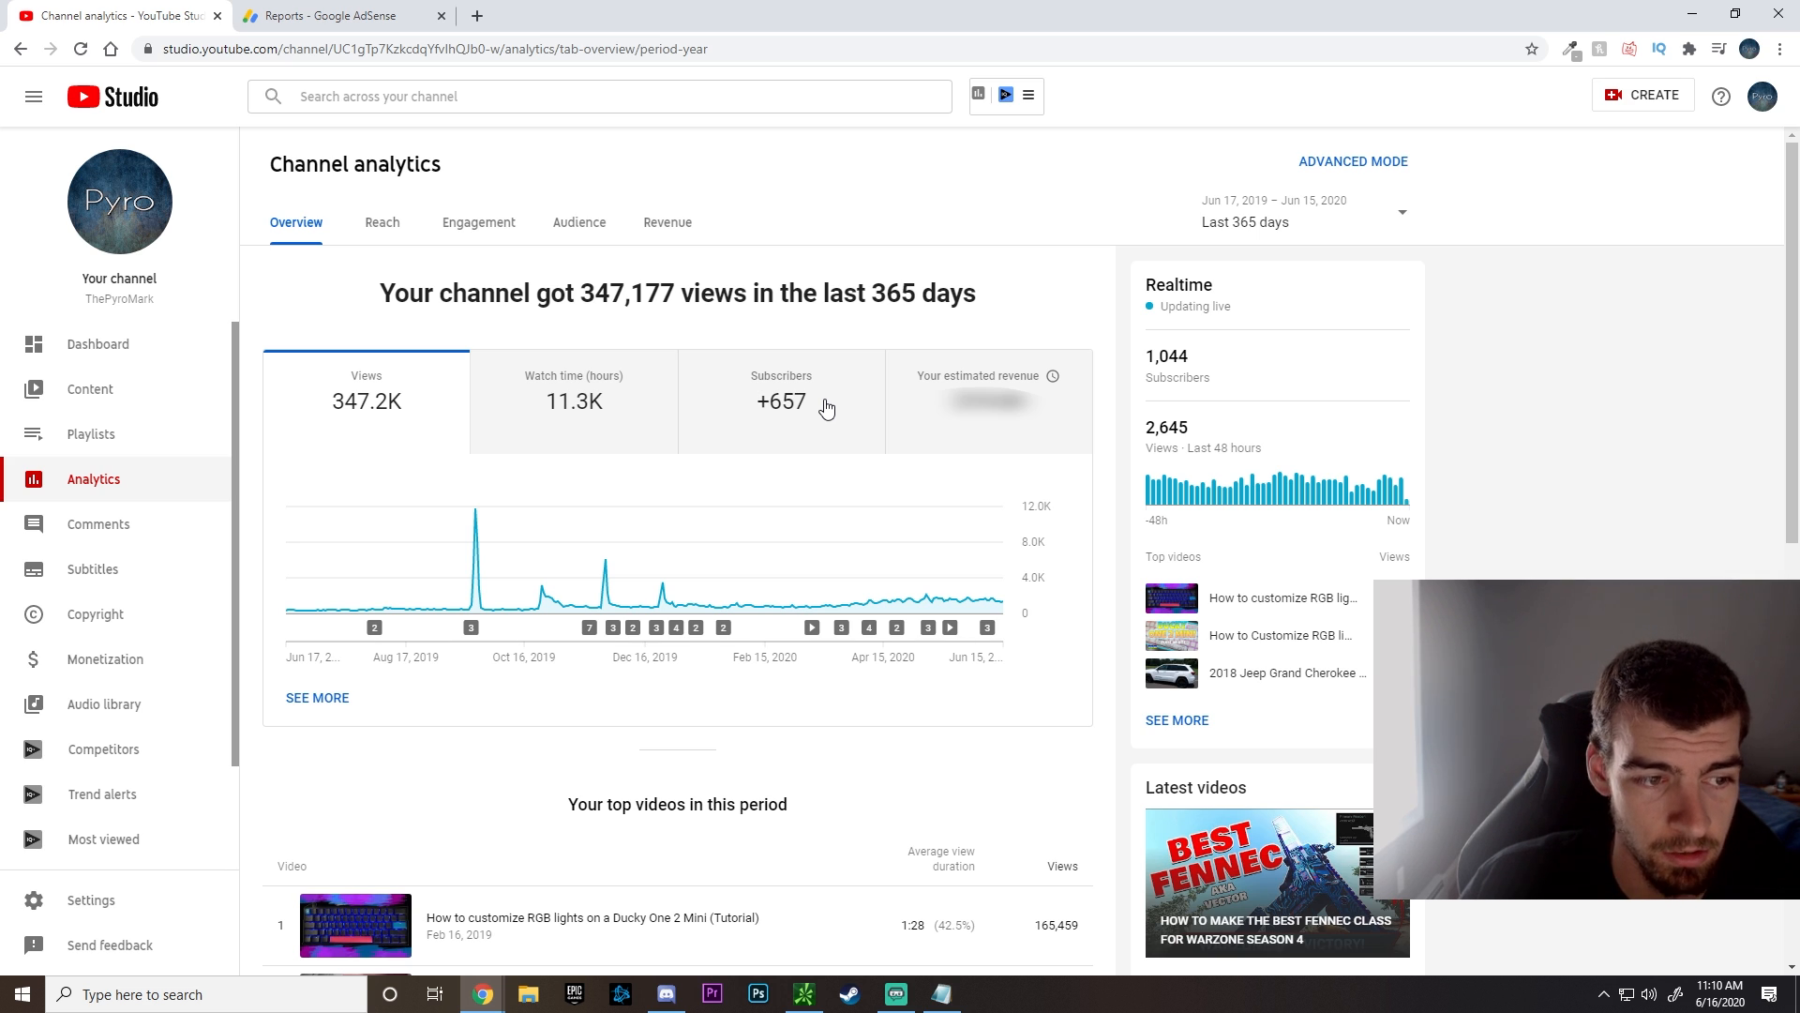
{"action": "mouse_move", "coordinate": [565, 341]}
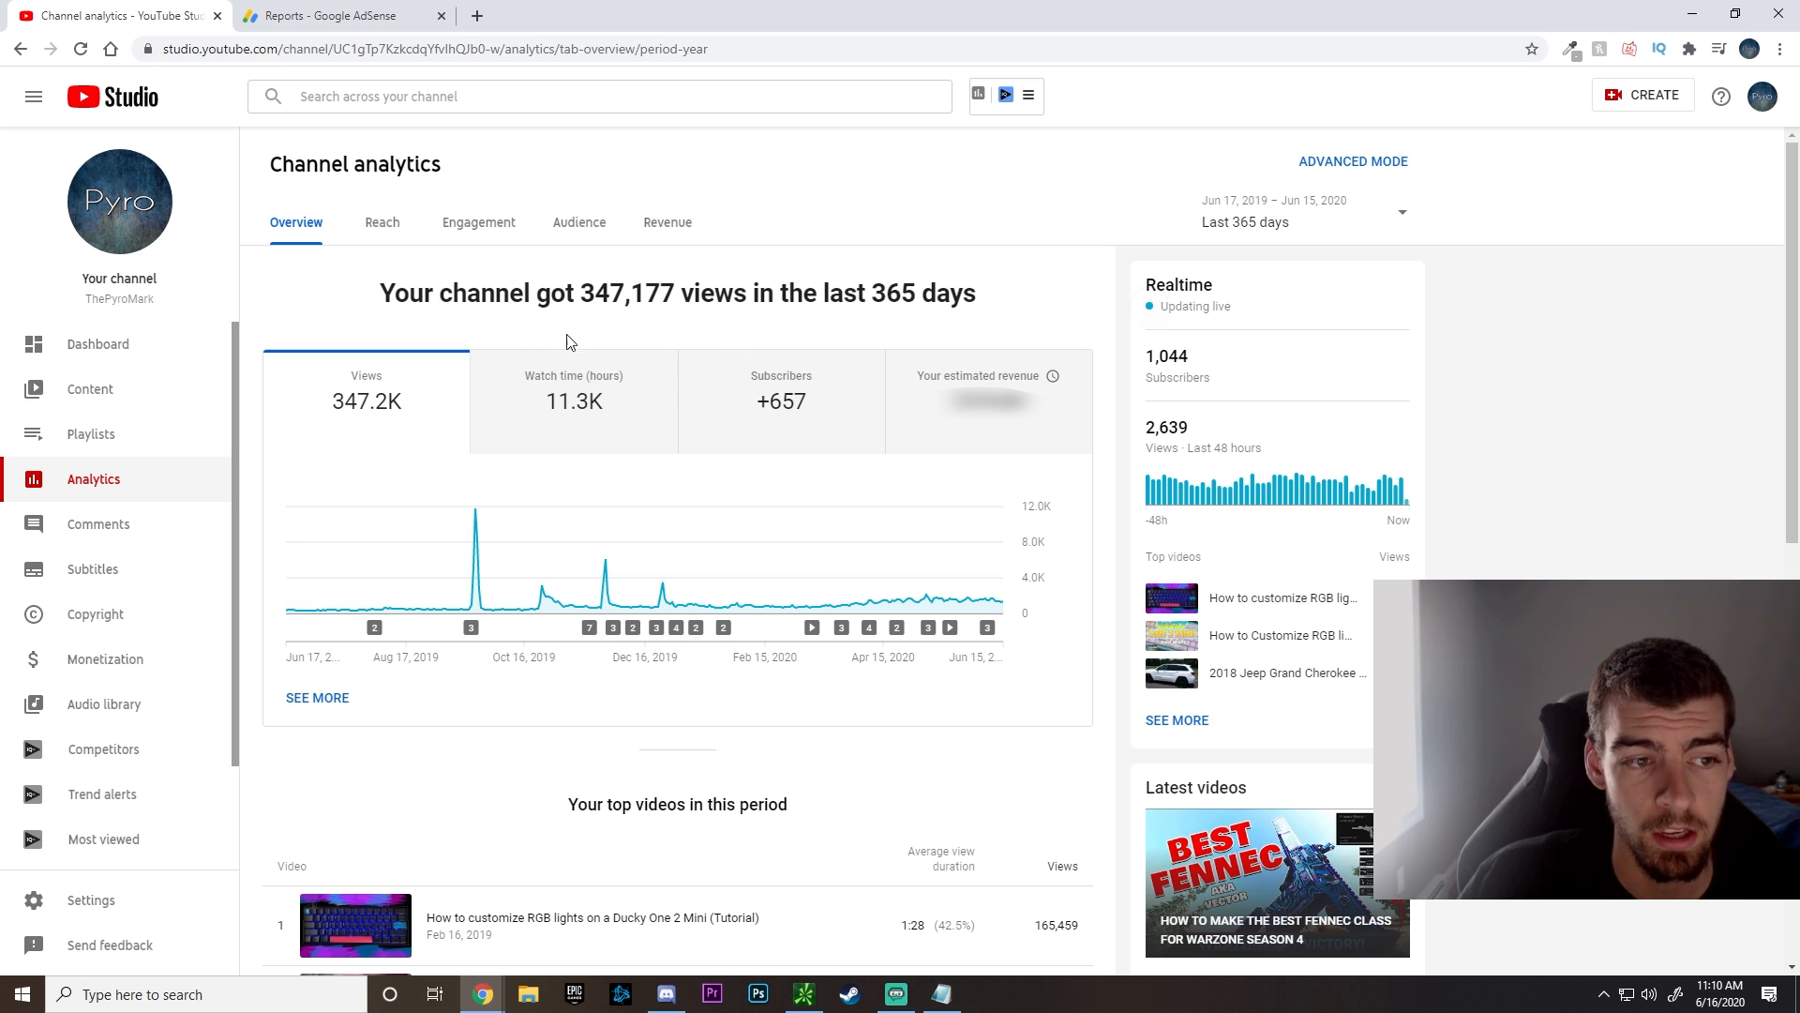
{"action": "mouse_move", "coordinate": [621, 351]}
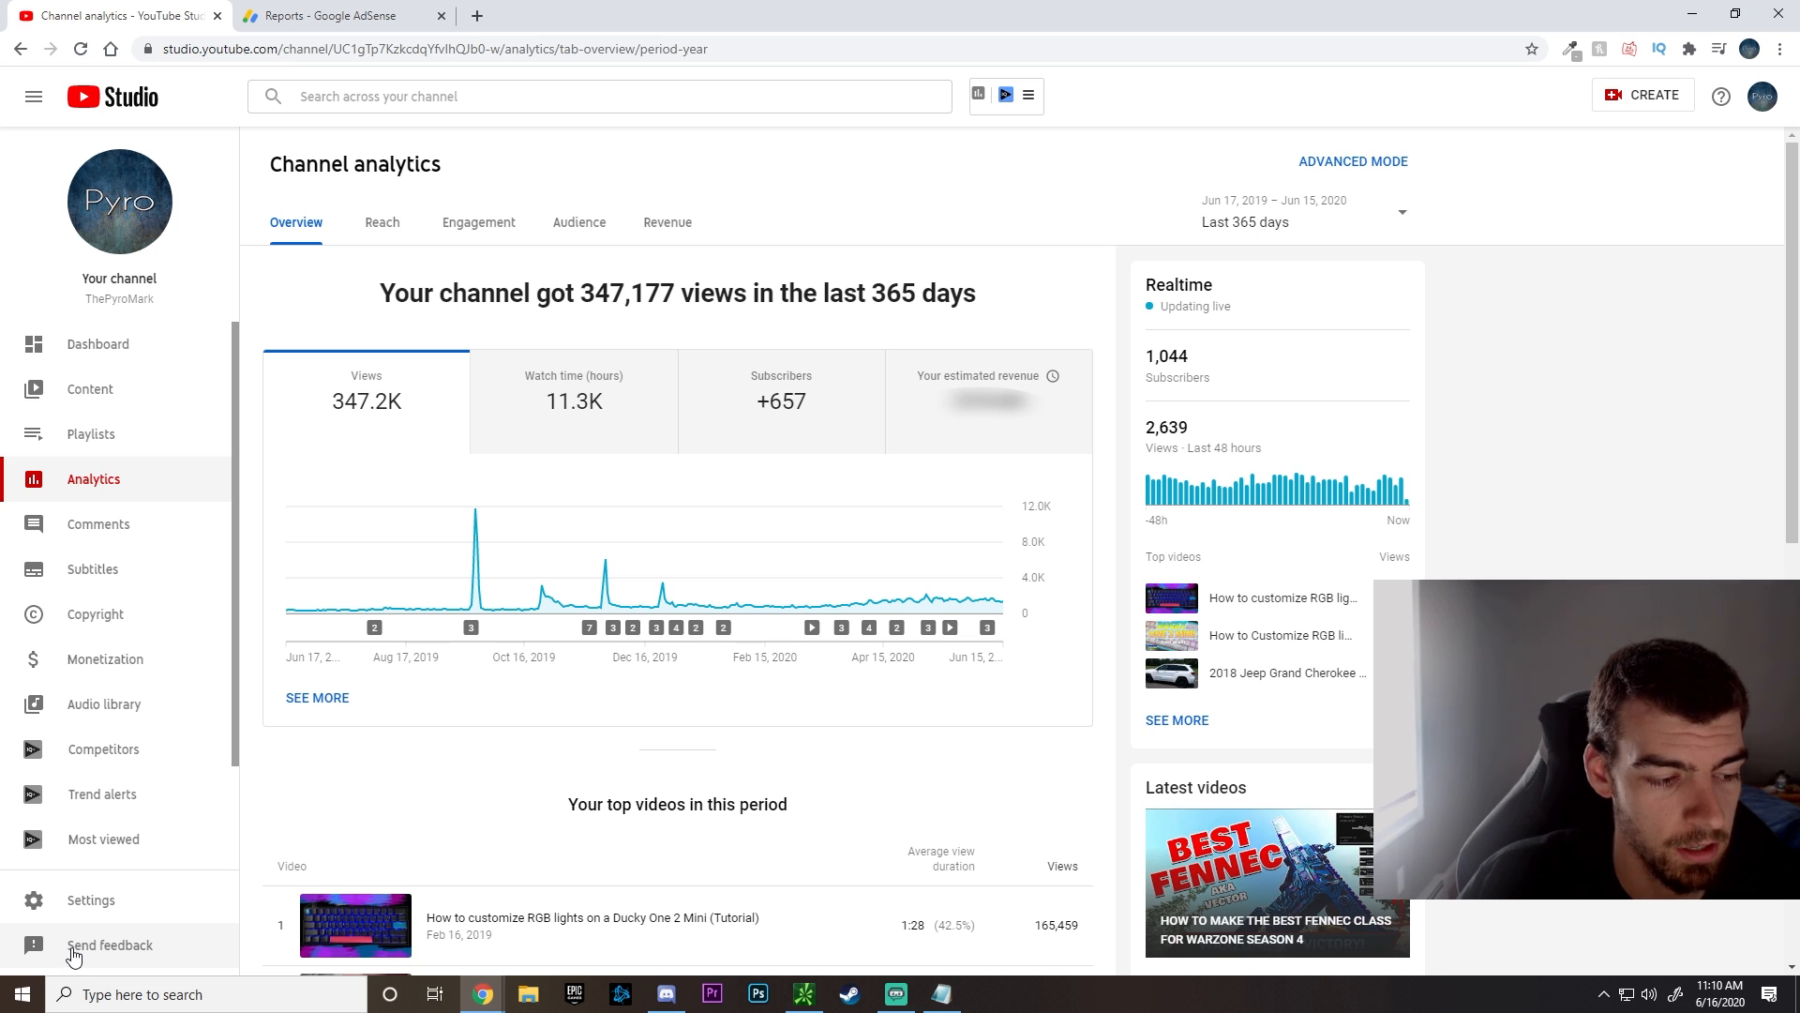
{"action": "left_click", "coordinate": [109, 944]}
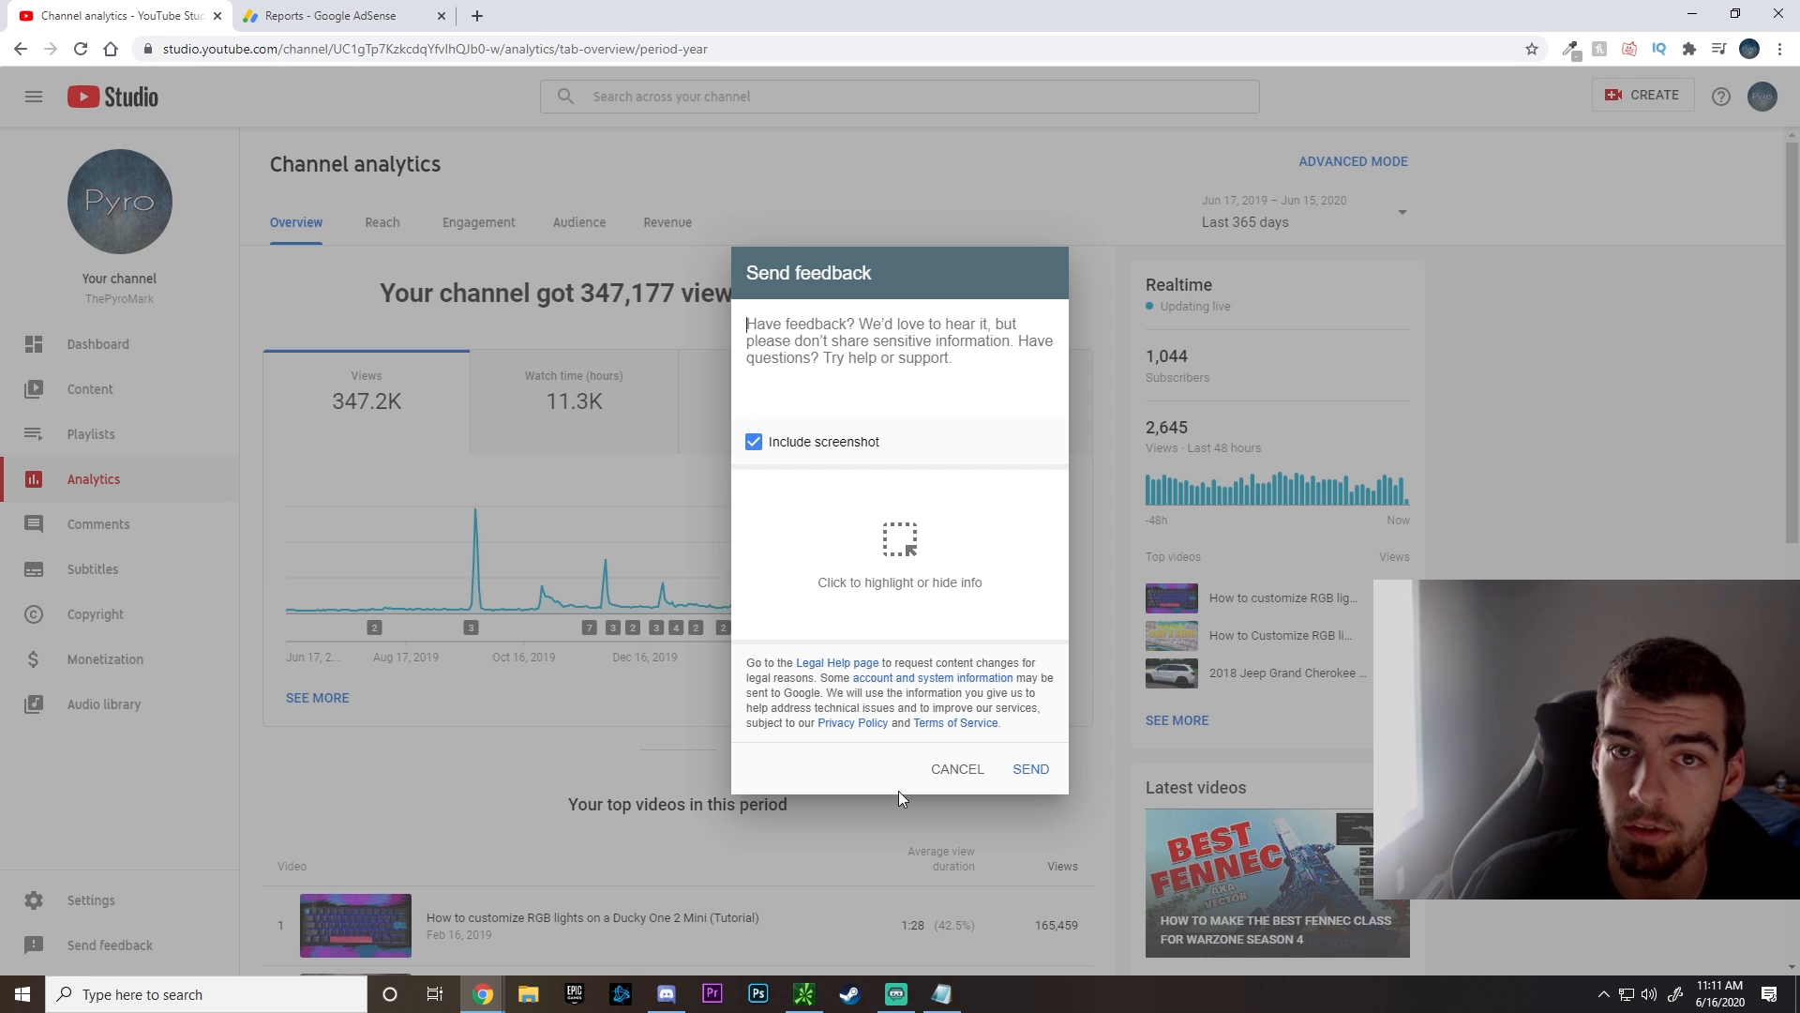
- Write the message about meeting YPP requirements with over 40, end it with 'Thank you', and select it all
{"action": "type", "text": "I recently met the requirements for the YouTube Partner Program (YPP). I have over 4000 hours of watch time and over 1000 subscribers. I applied on 6/7/2020 and the application is currently under review."}
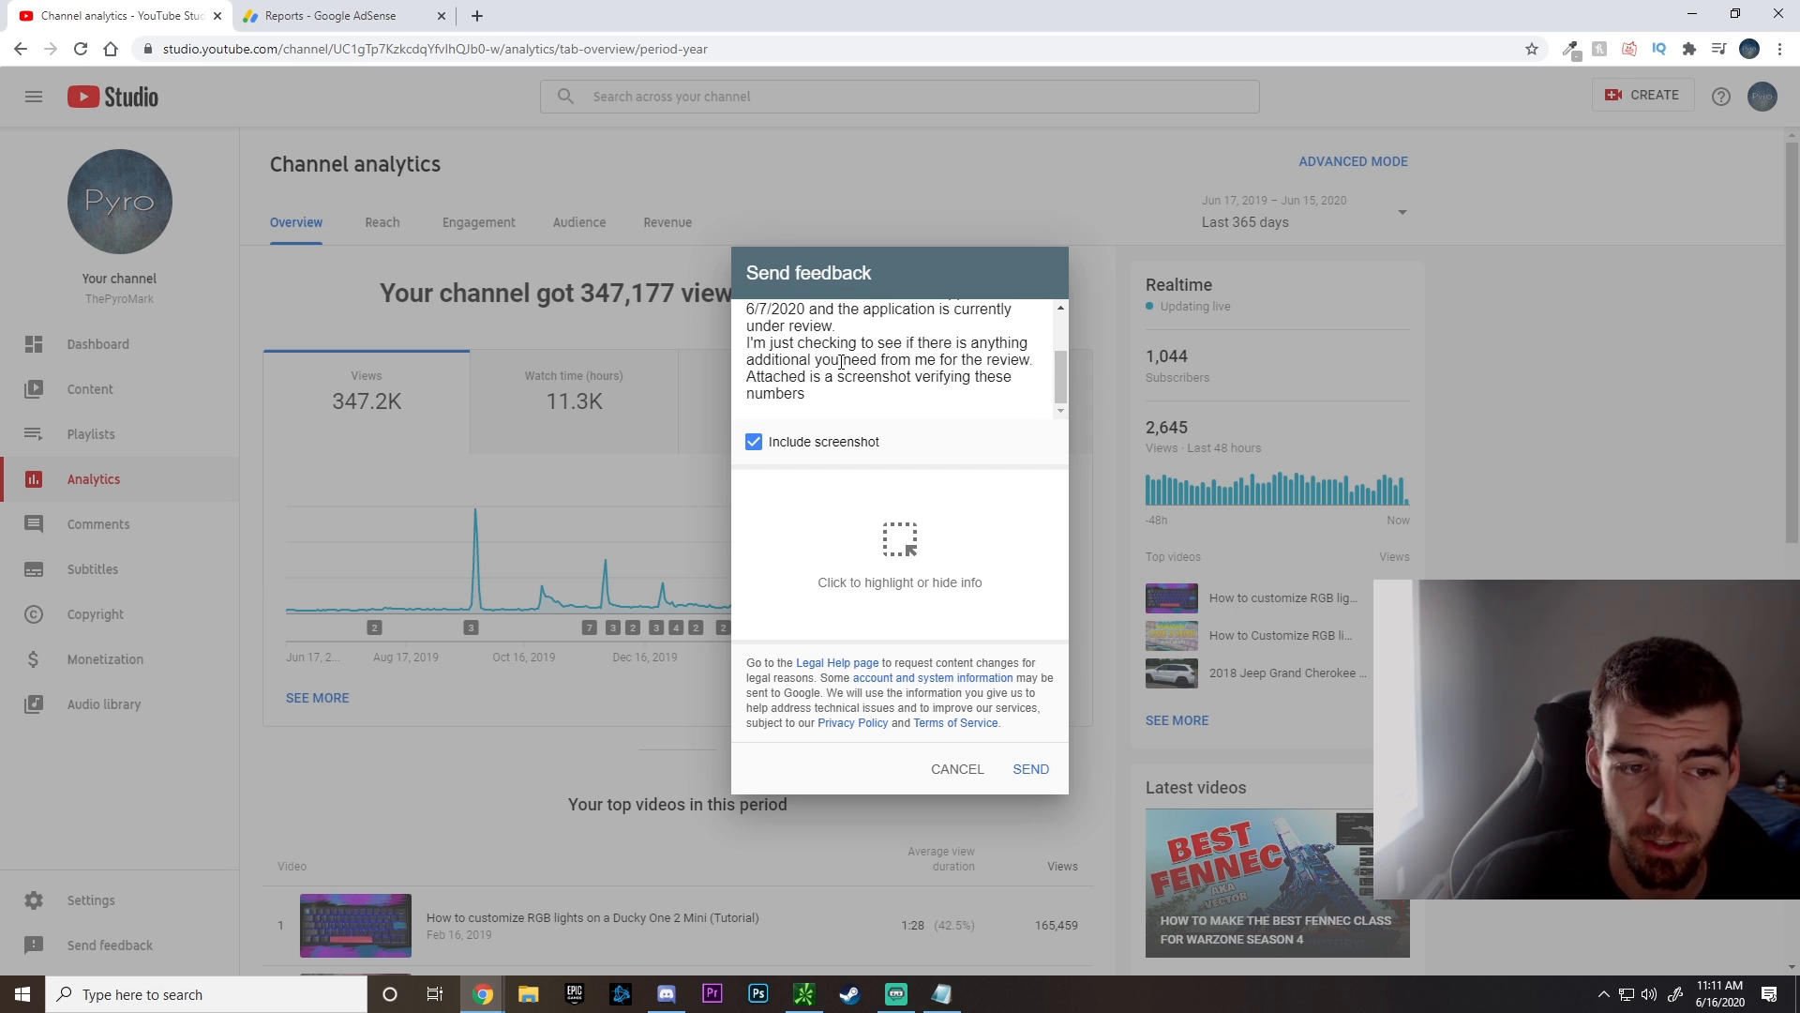
{"action": "scroll", "scroll_direction": "down", "scroll_amount": 3}
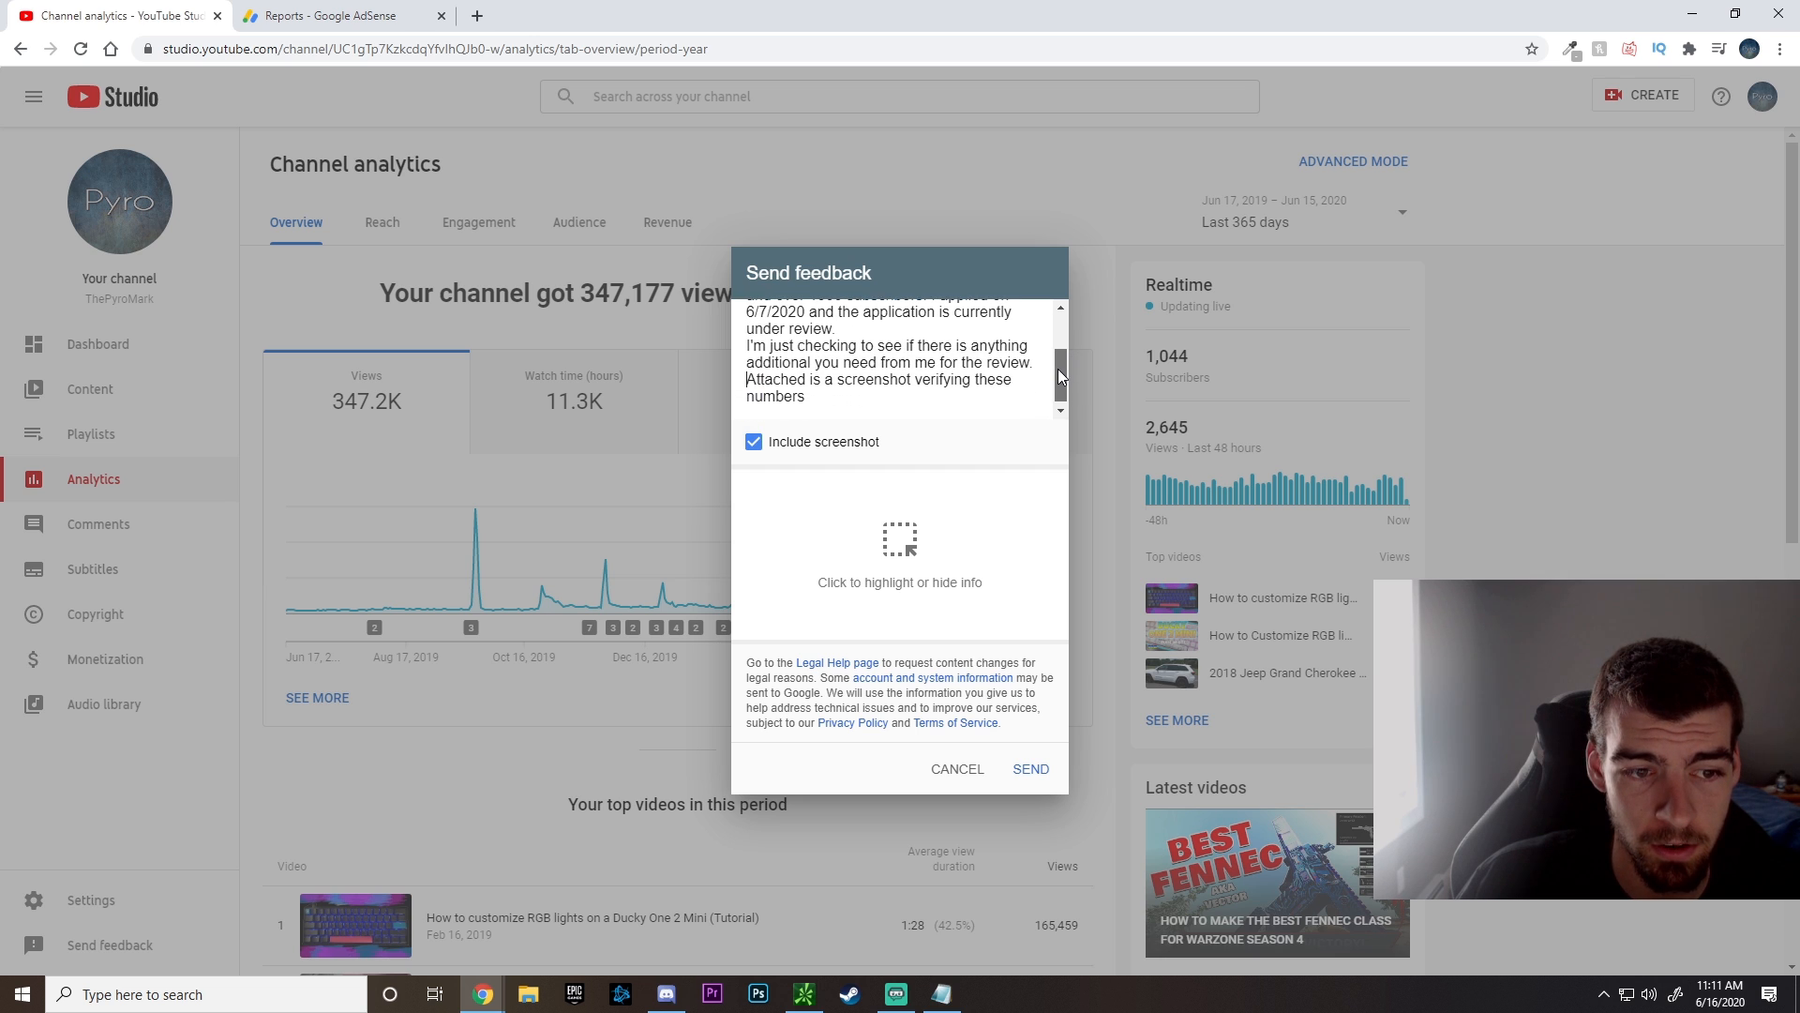
{"action": "scroll", "scroll_direction": "up", "scroll_amount": 3}
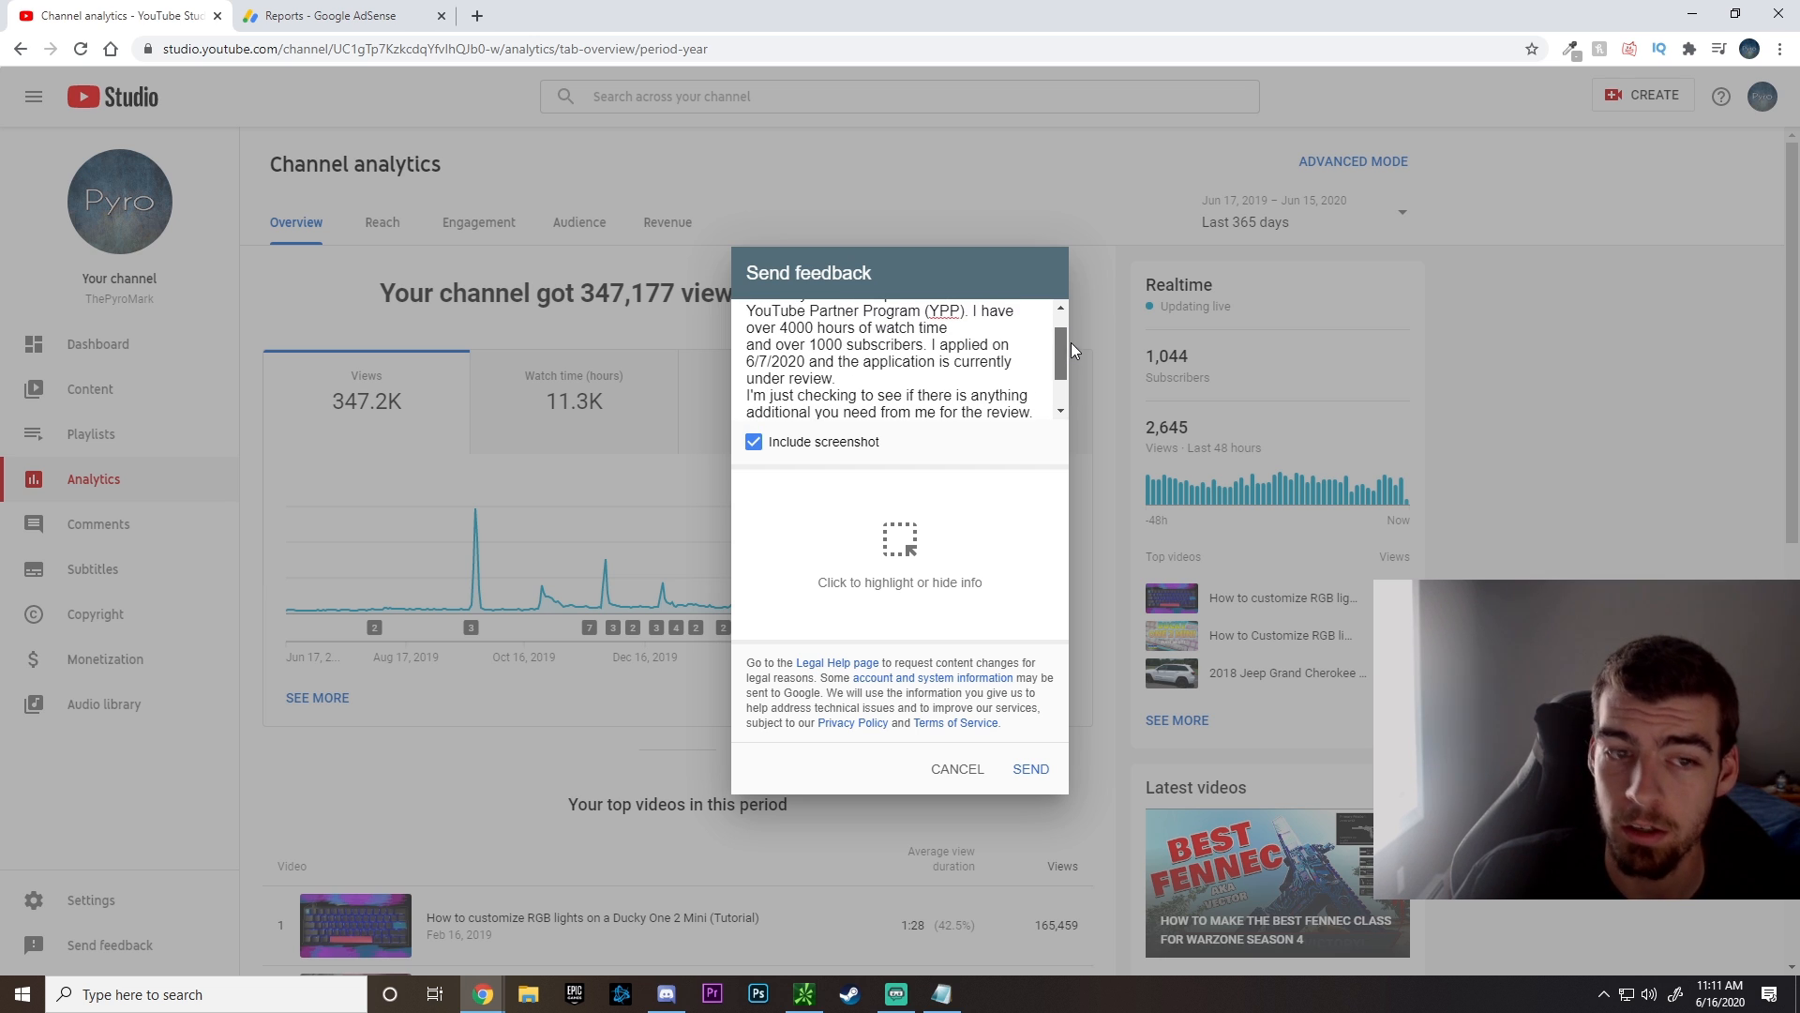
{"action": "scroll", "scroll_direction": "up", "scroll_amount": 3}
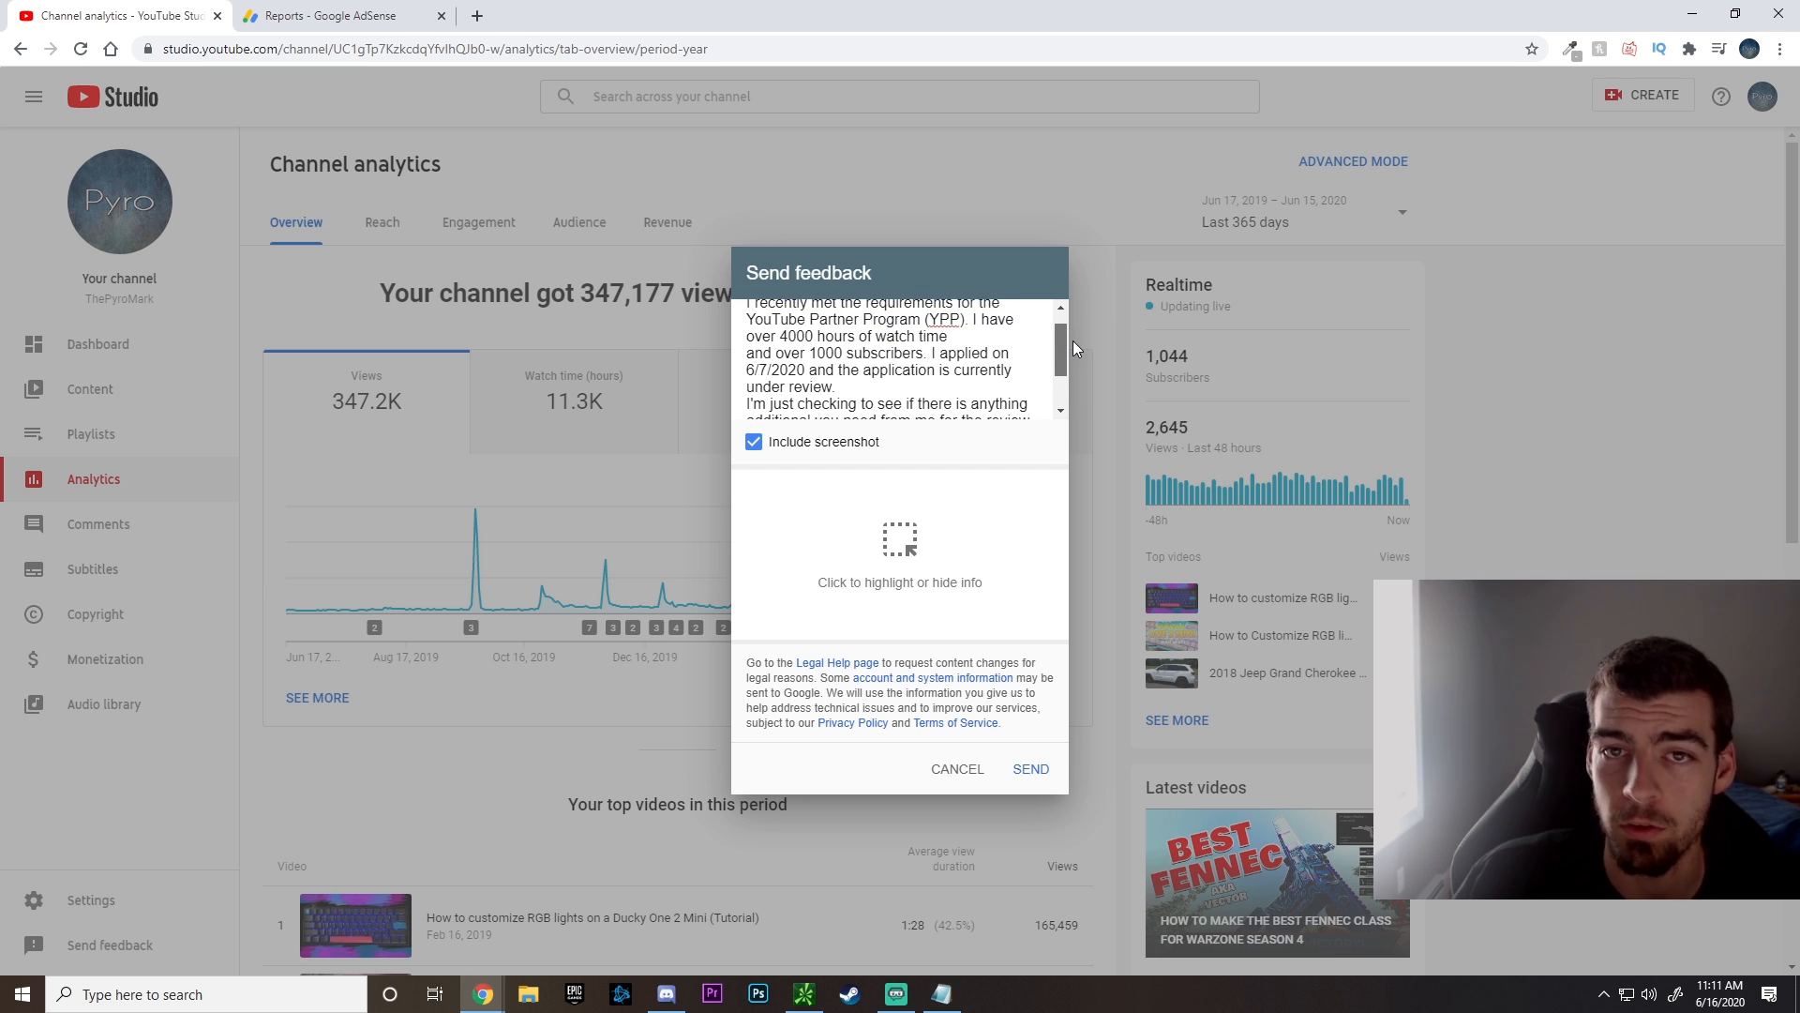
{"action": "scroll", "scroll_direction": "up", "scroll_amount": 3}
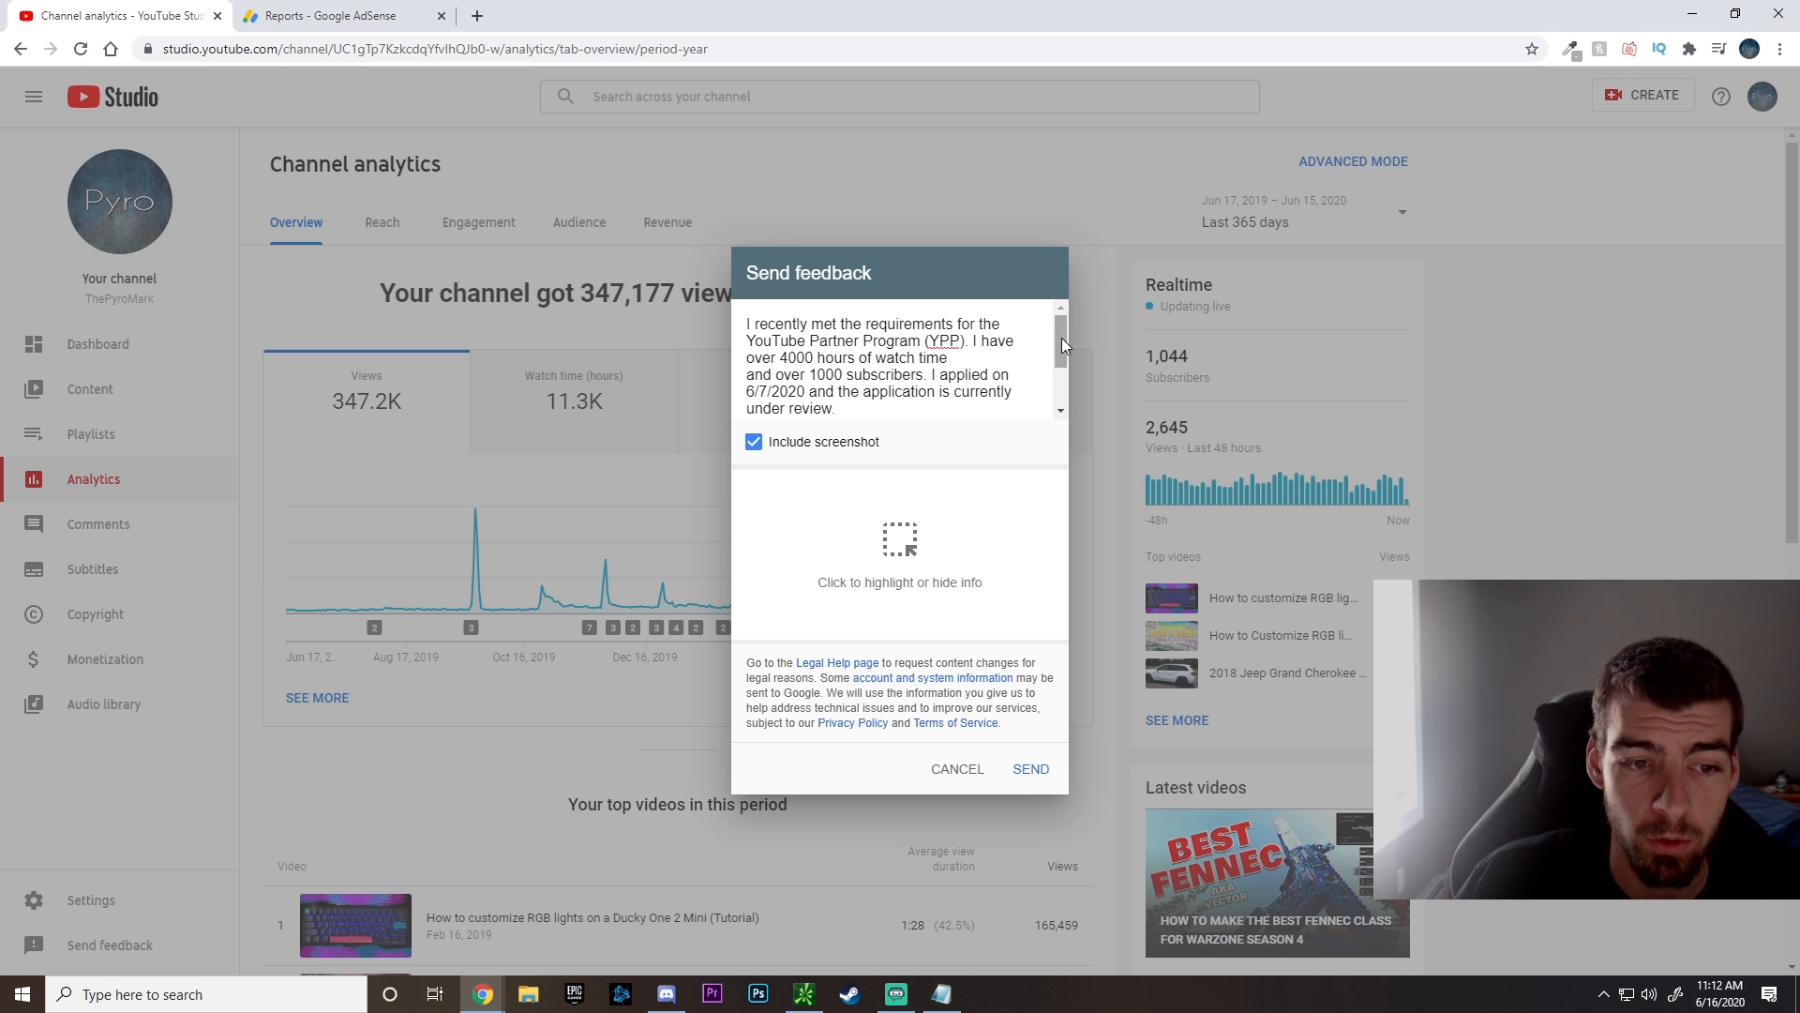
{"action": "mouse_move", "coordinate": [1059, 345]}
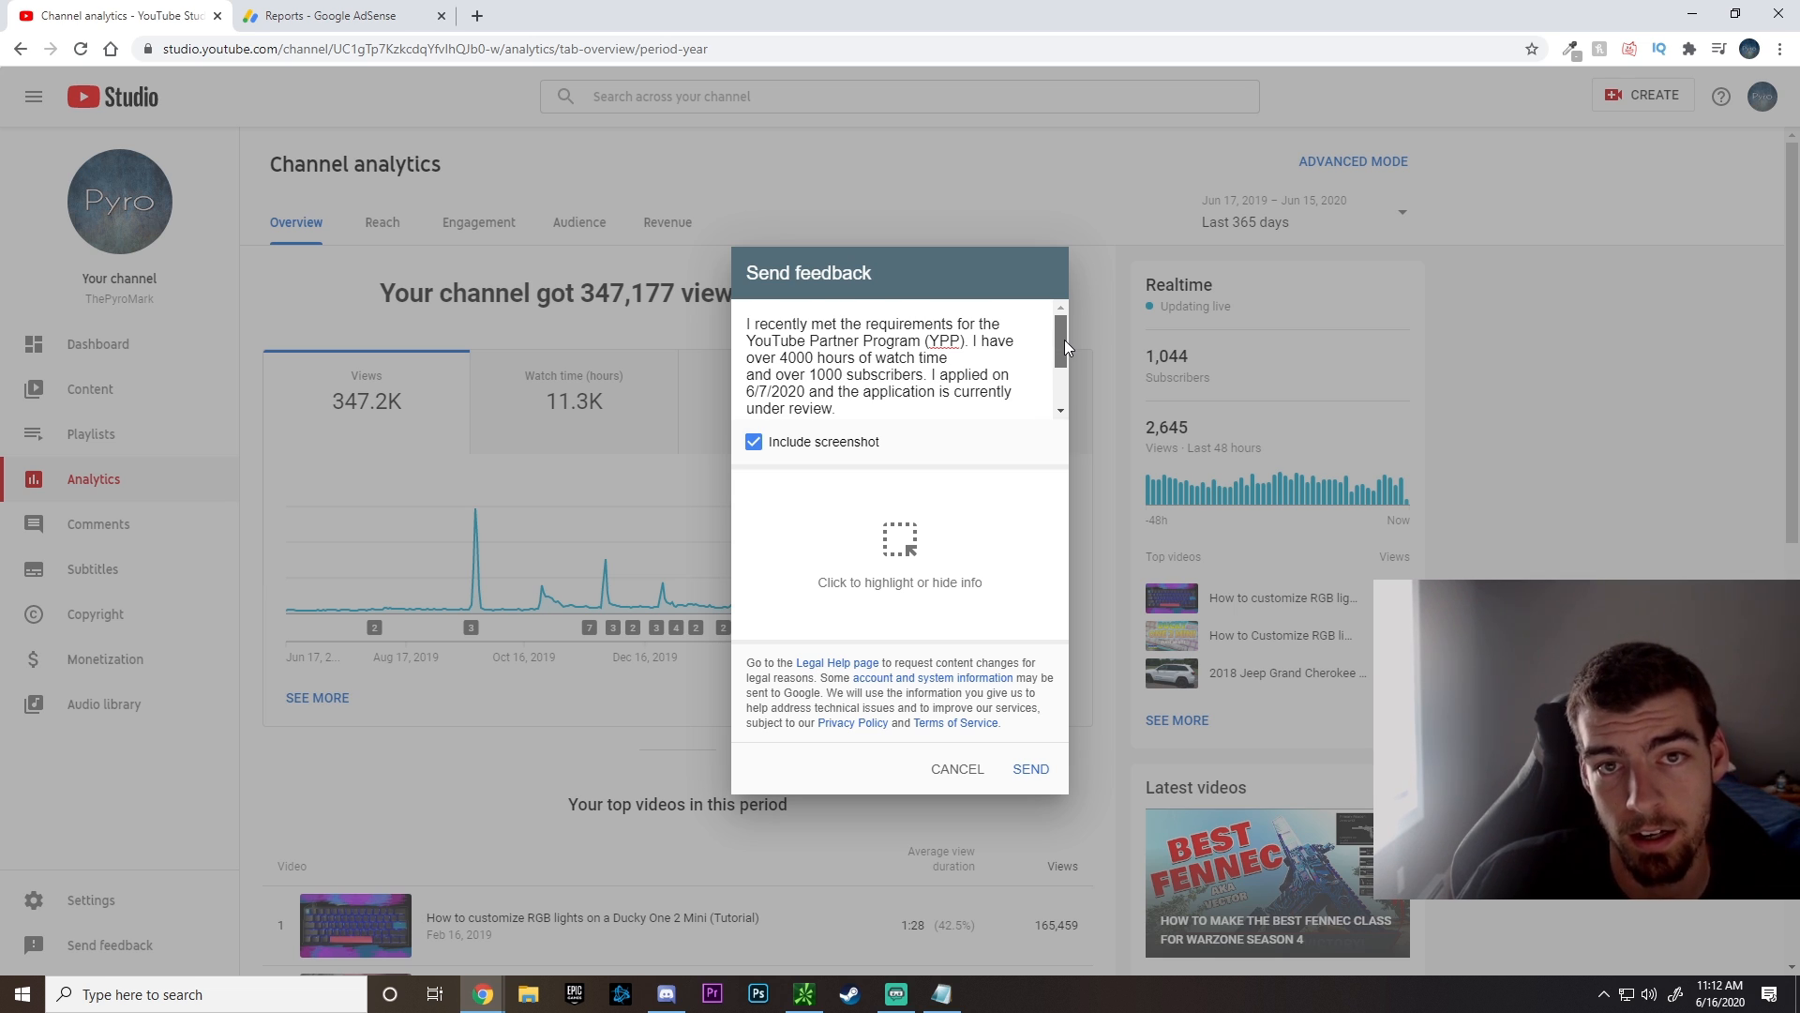
{"action": "scroll", "scroll_direction": "down", "scroll_amount": 3}
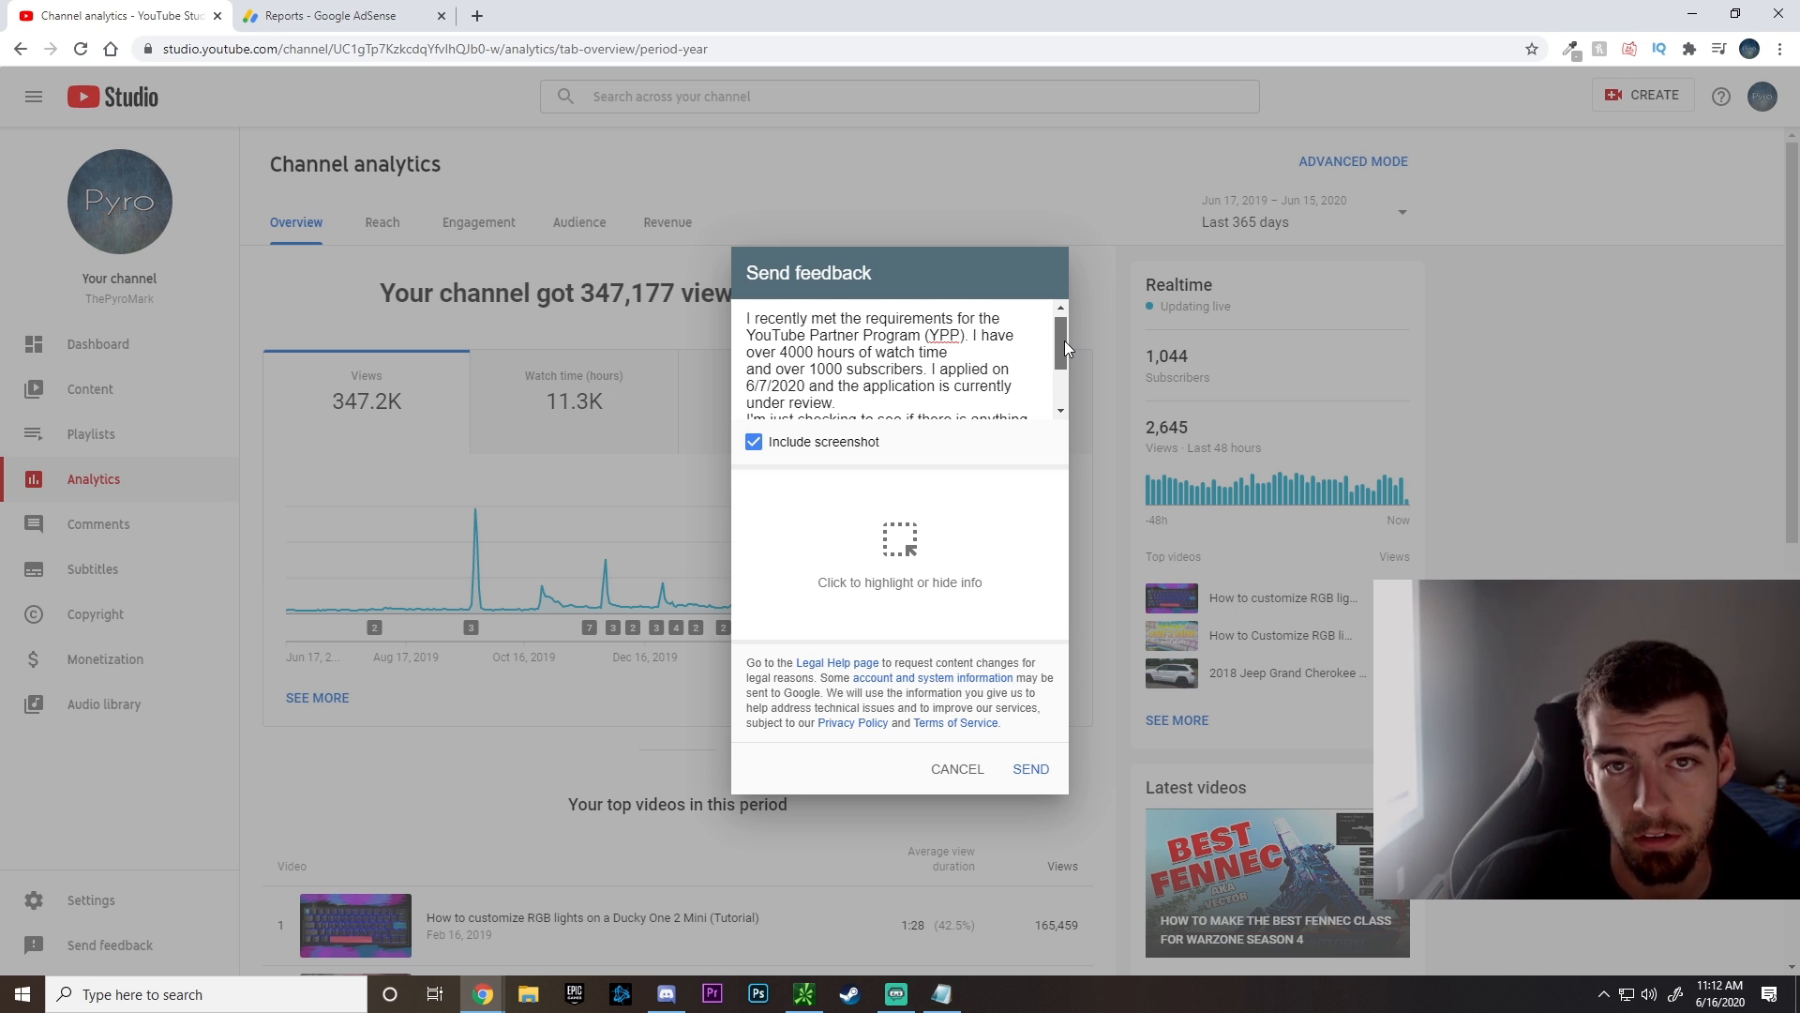
{"action": "scroll", "scroll_direction": "down", "scroll_amount": 3}
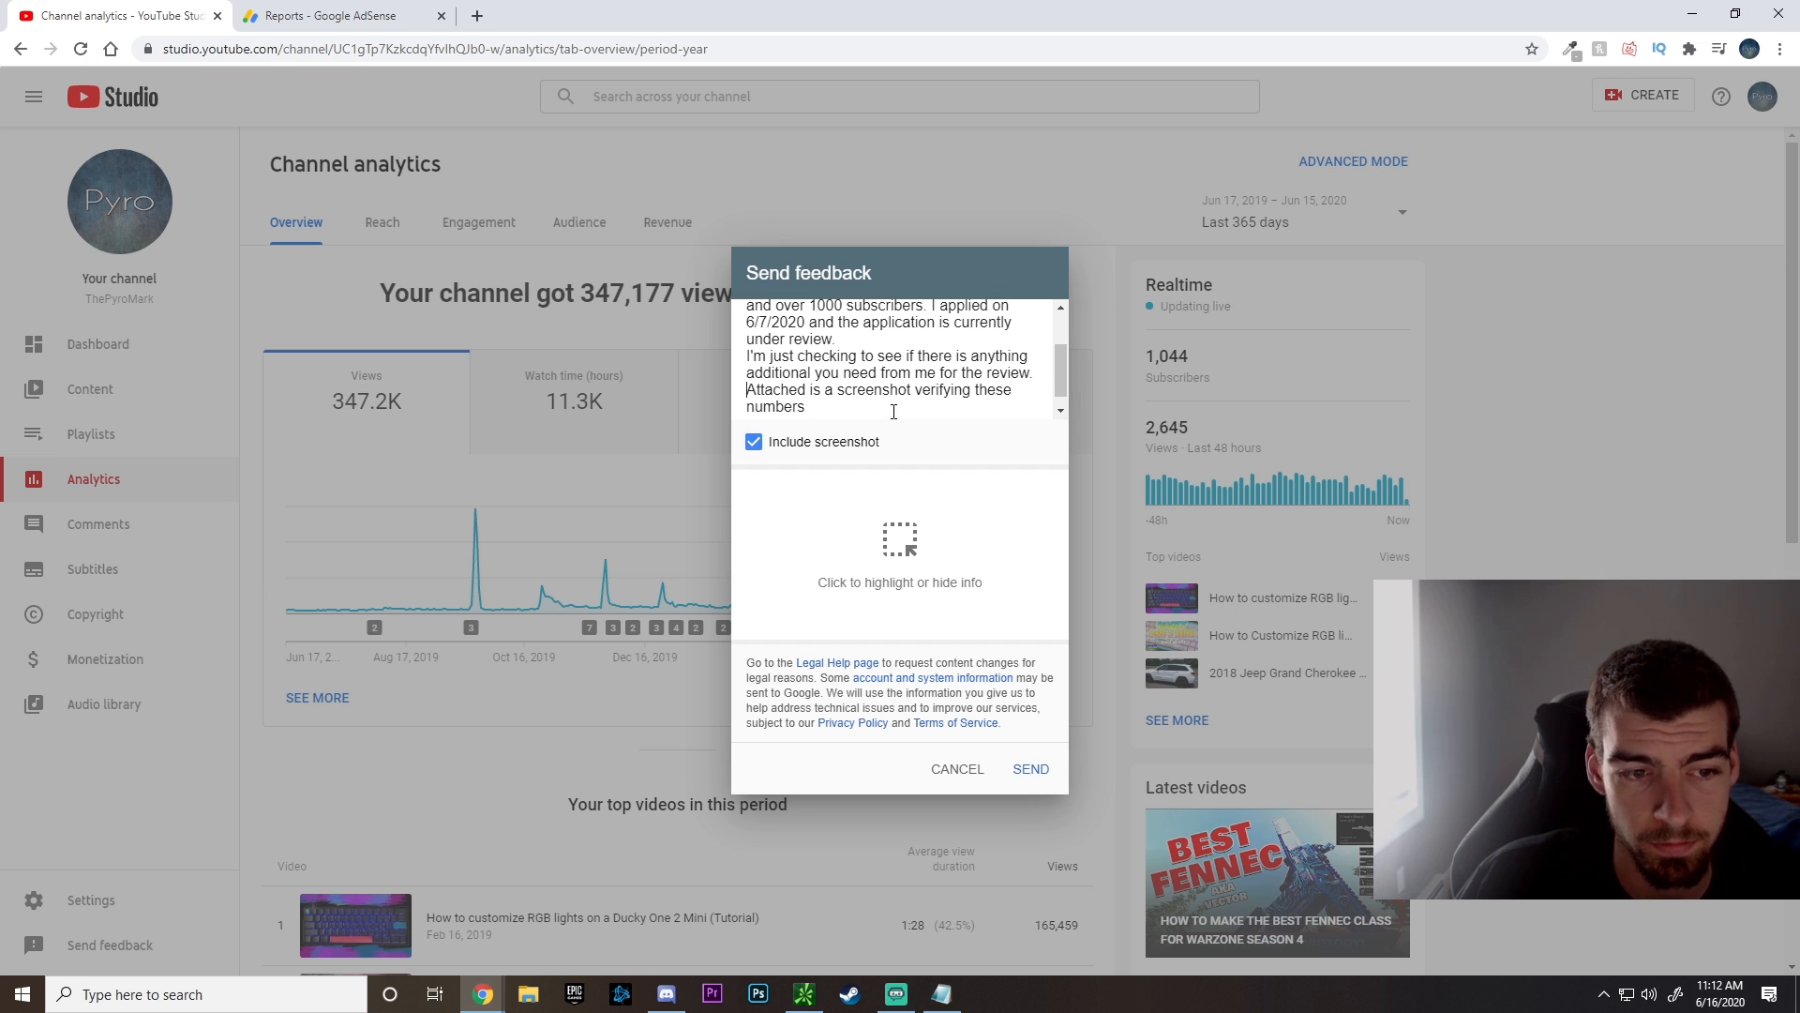
{"action": "type", "text": "Thank you"}
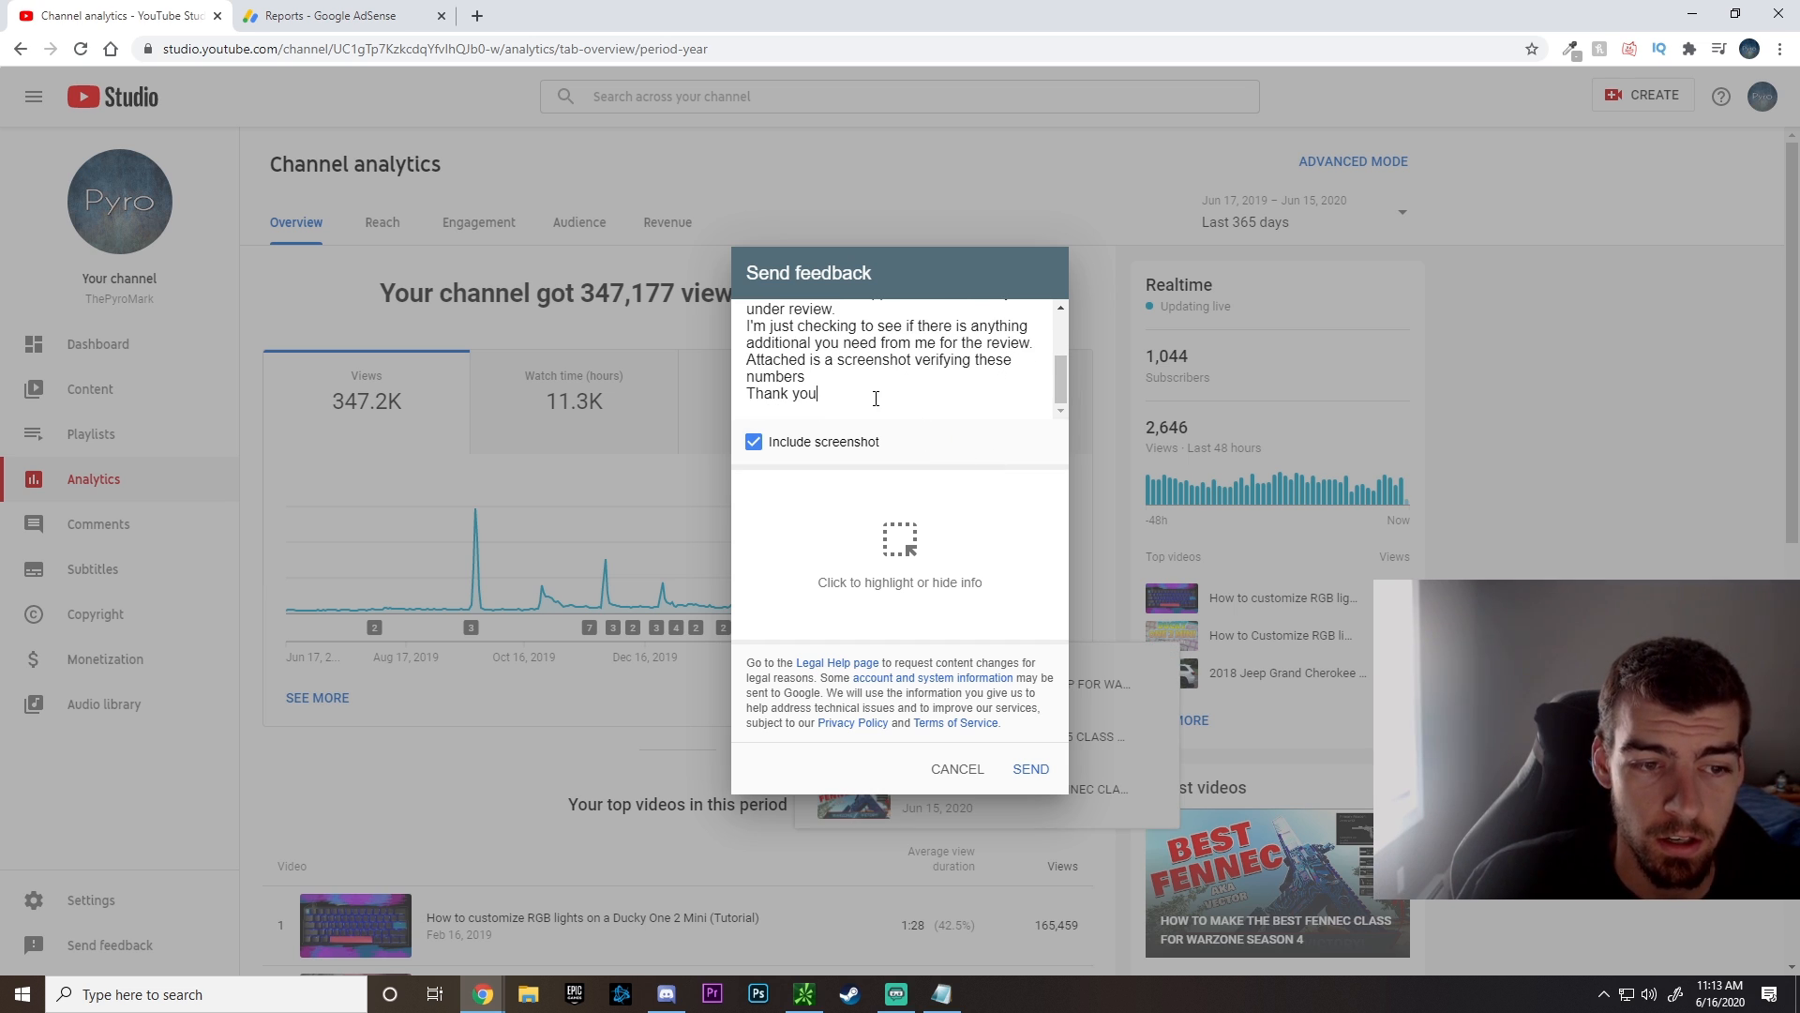
{"action": "key", "text": "ctrl+a"}
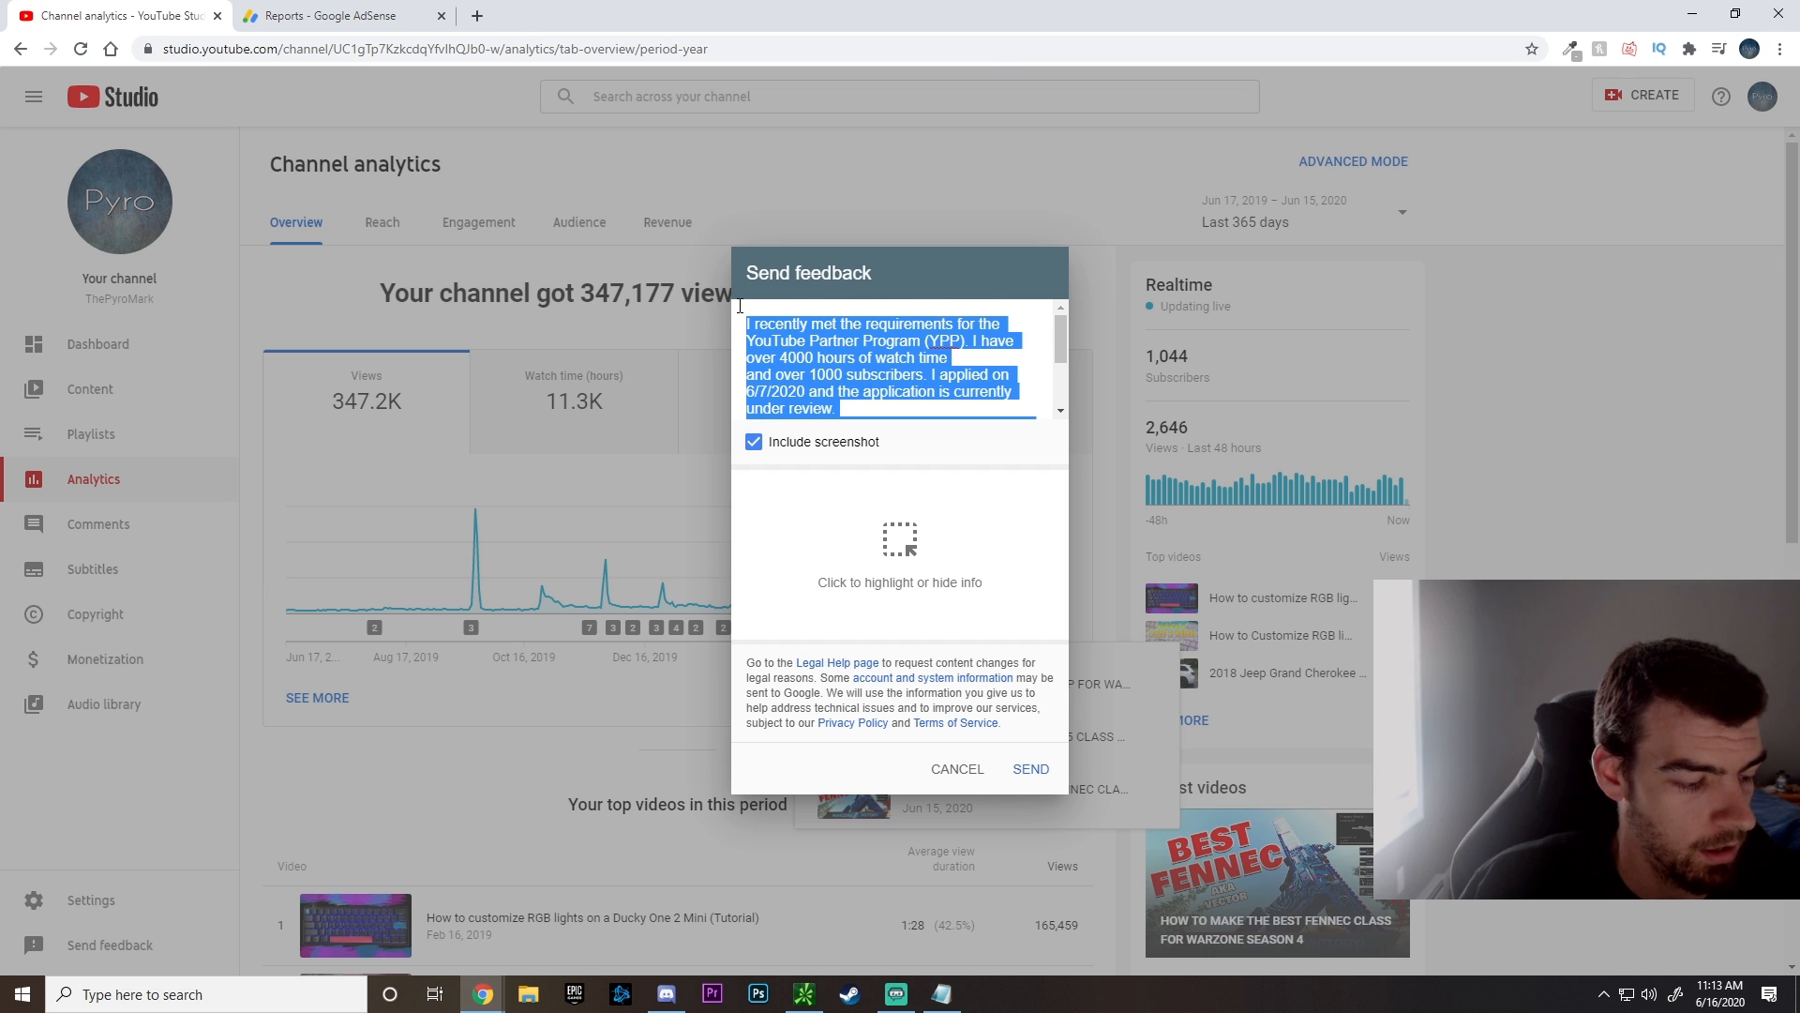
{"action": "left_click", "coordinate": [1126, 433]}
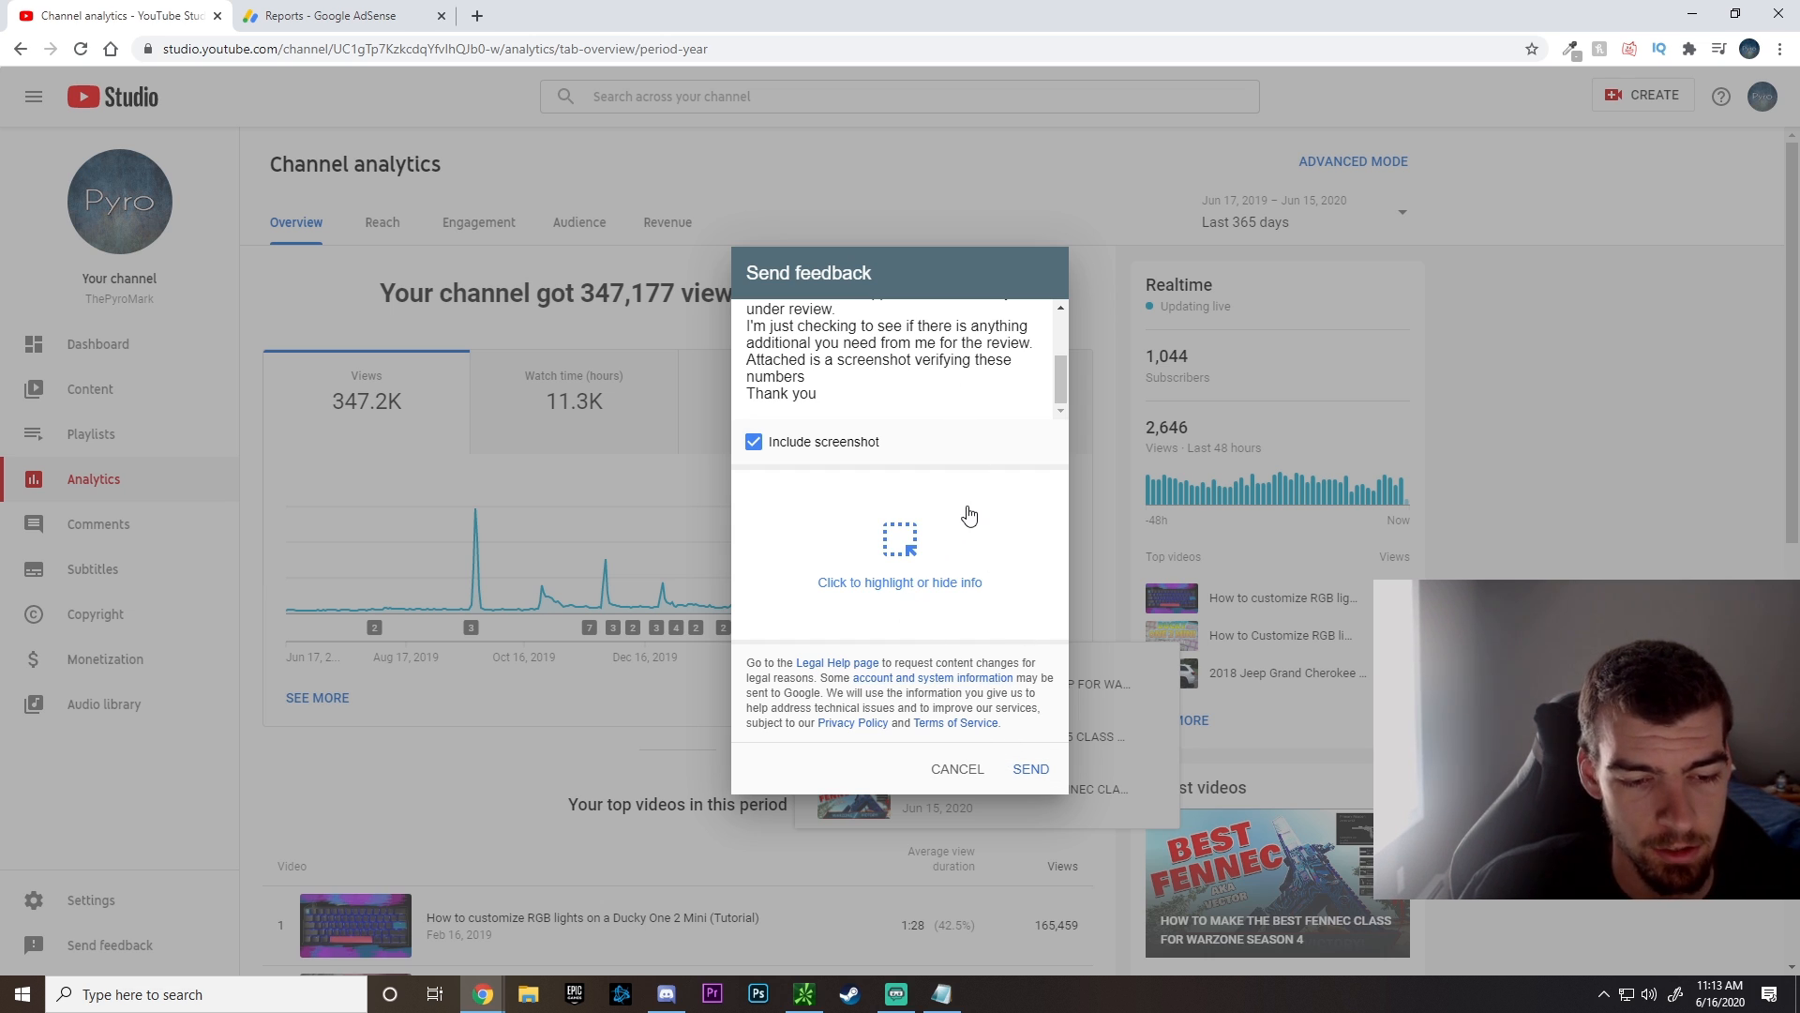
{"action": "mouse_move", "coordinate": [265, 264]}
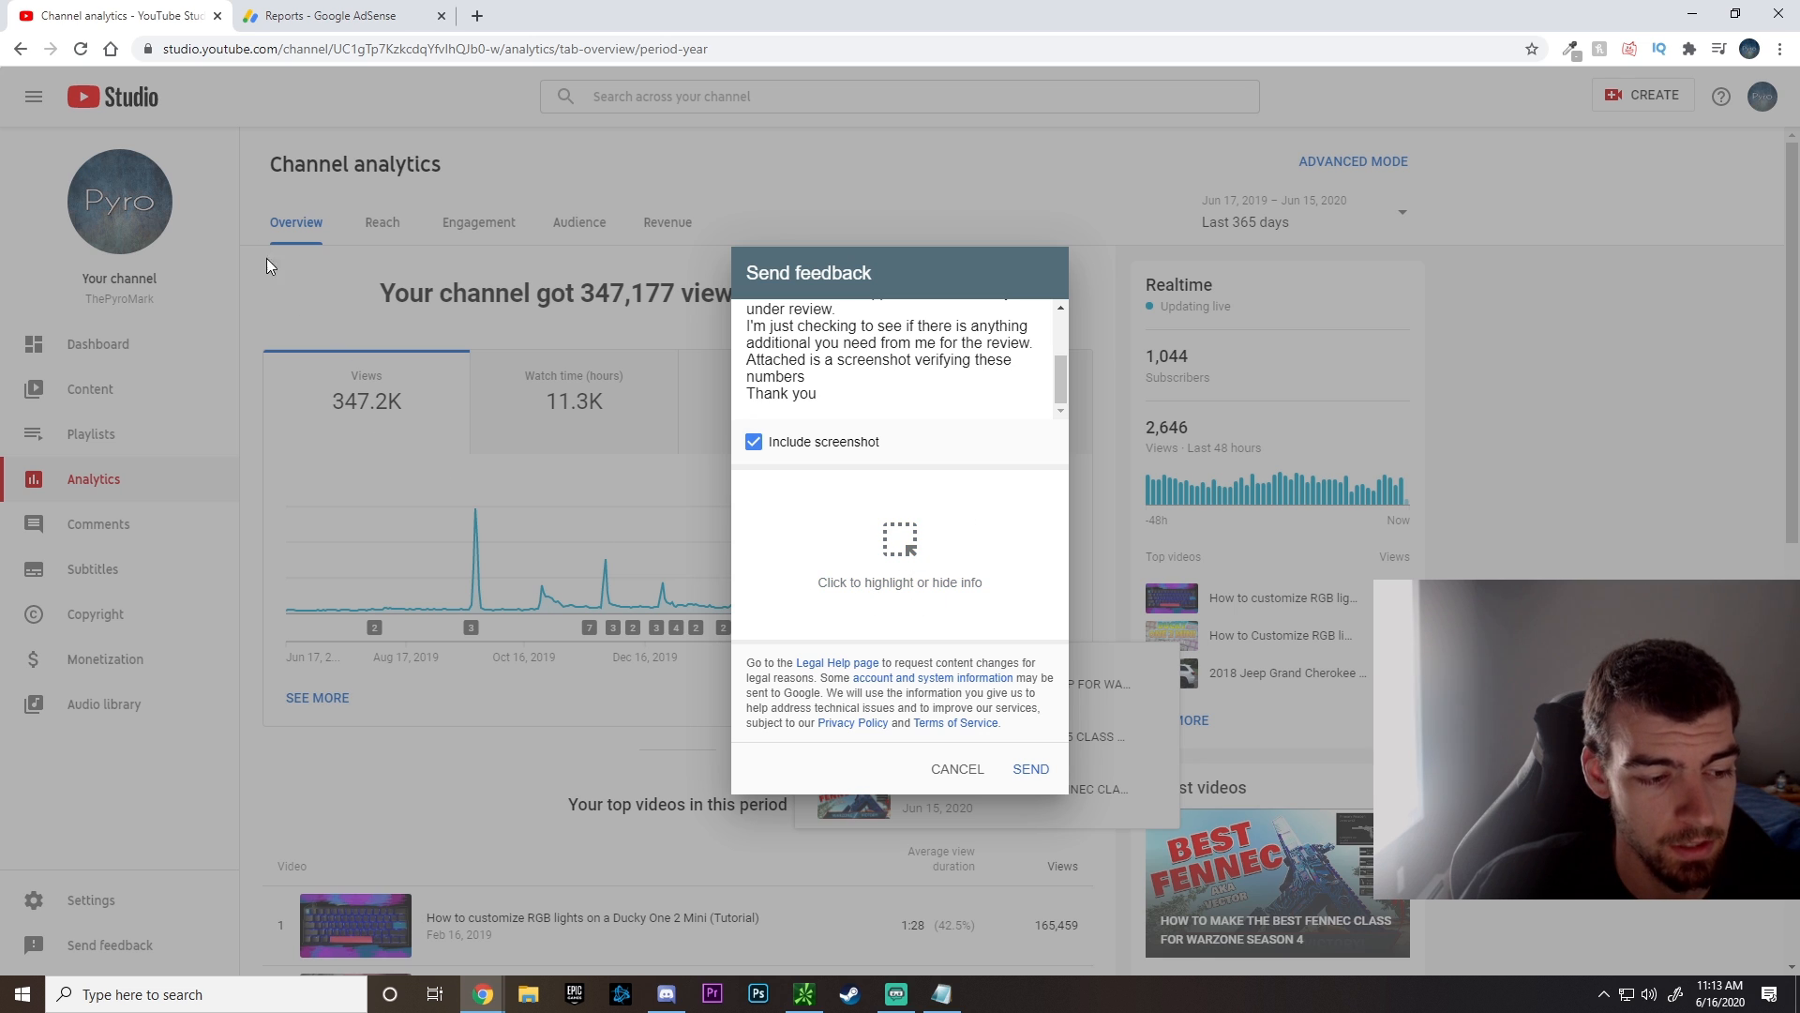
{"action": "mouse_move", "coordinate": [820, 606]}
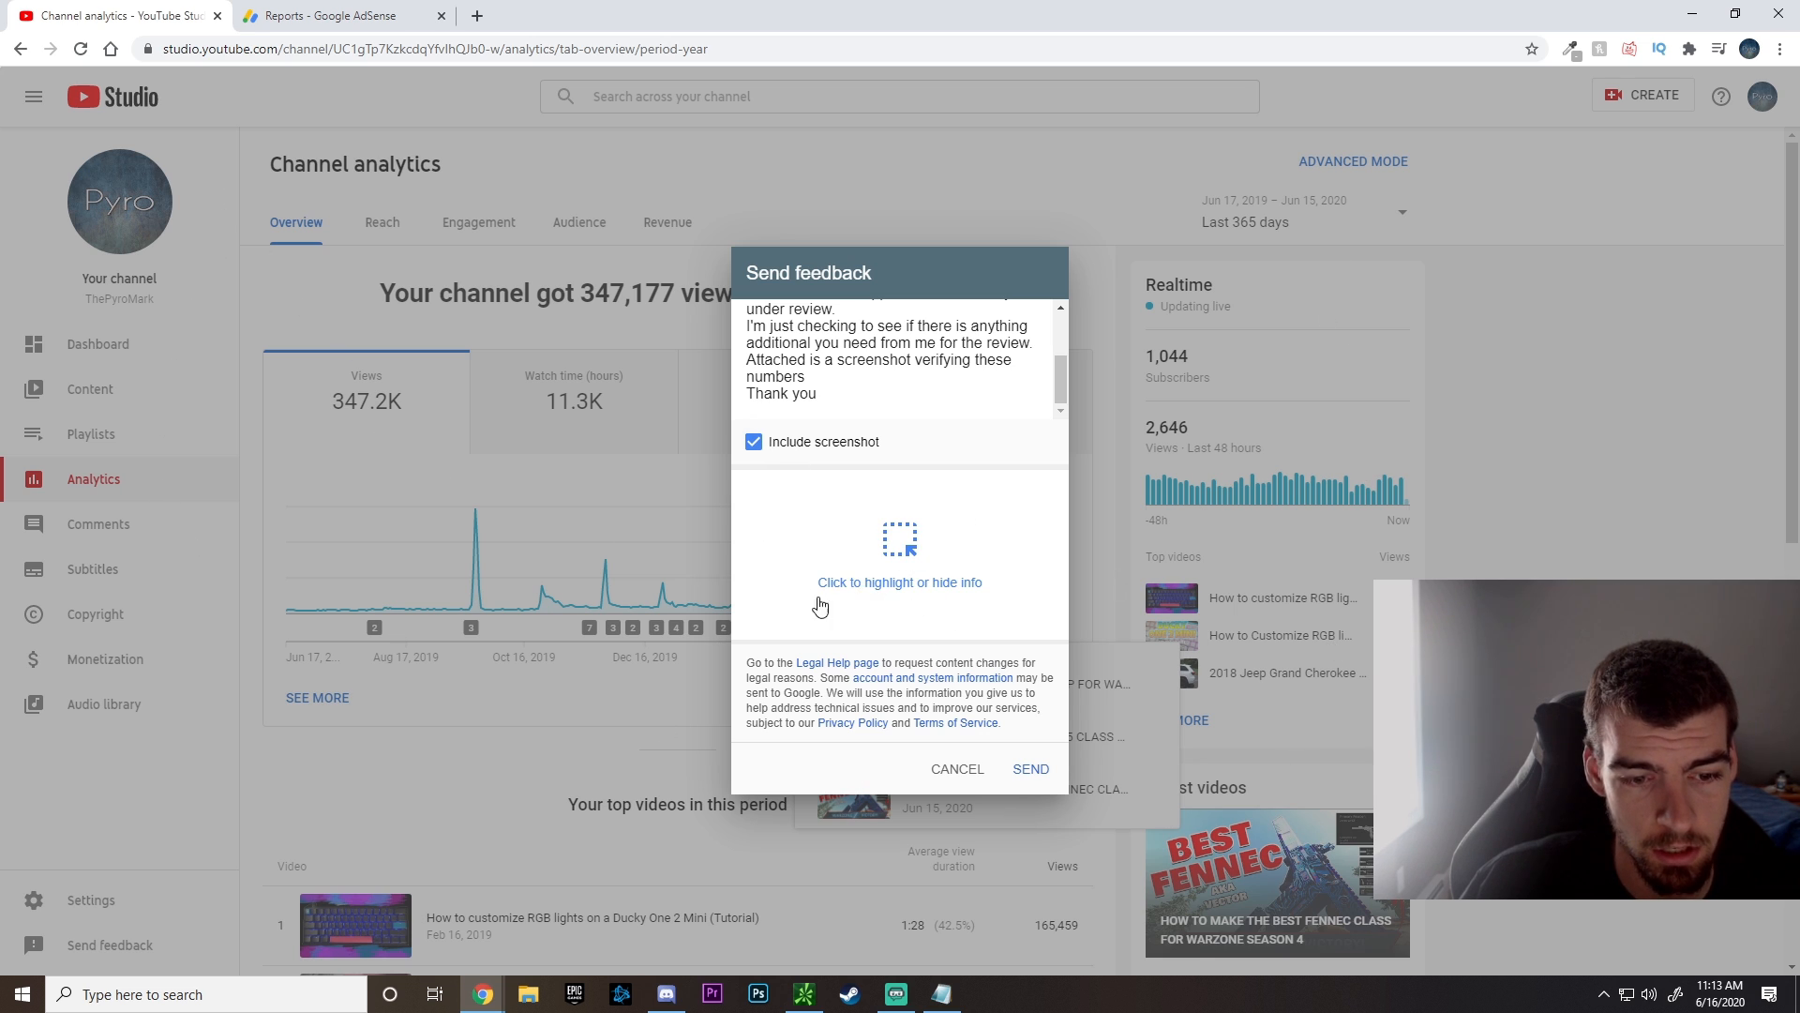
{"action": "mouse_move", "coordinate": [953, 605]}
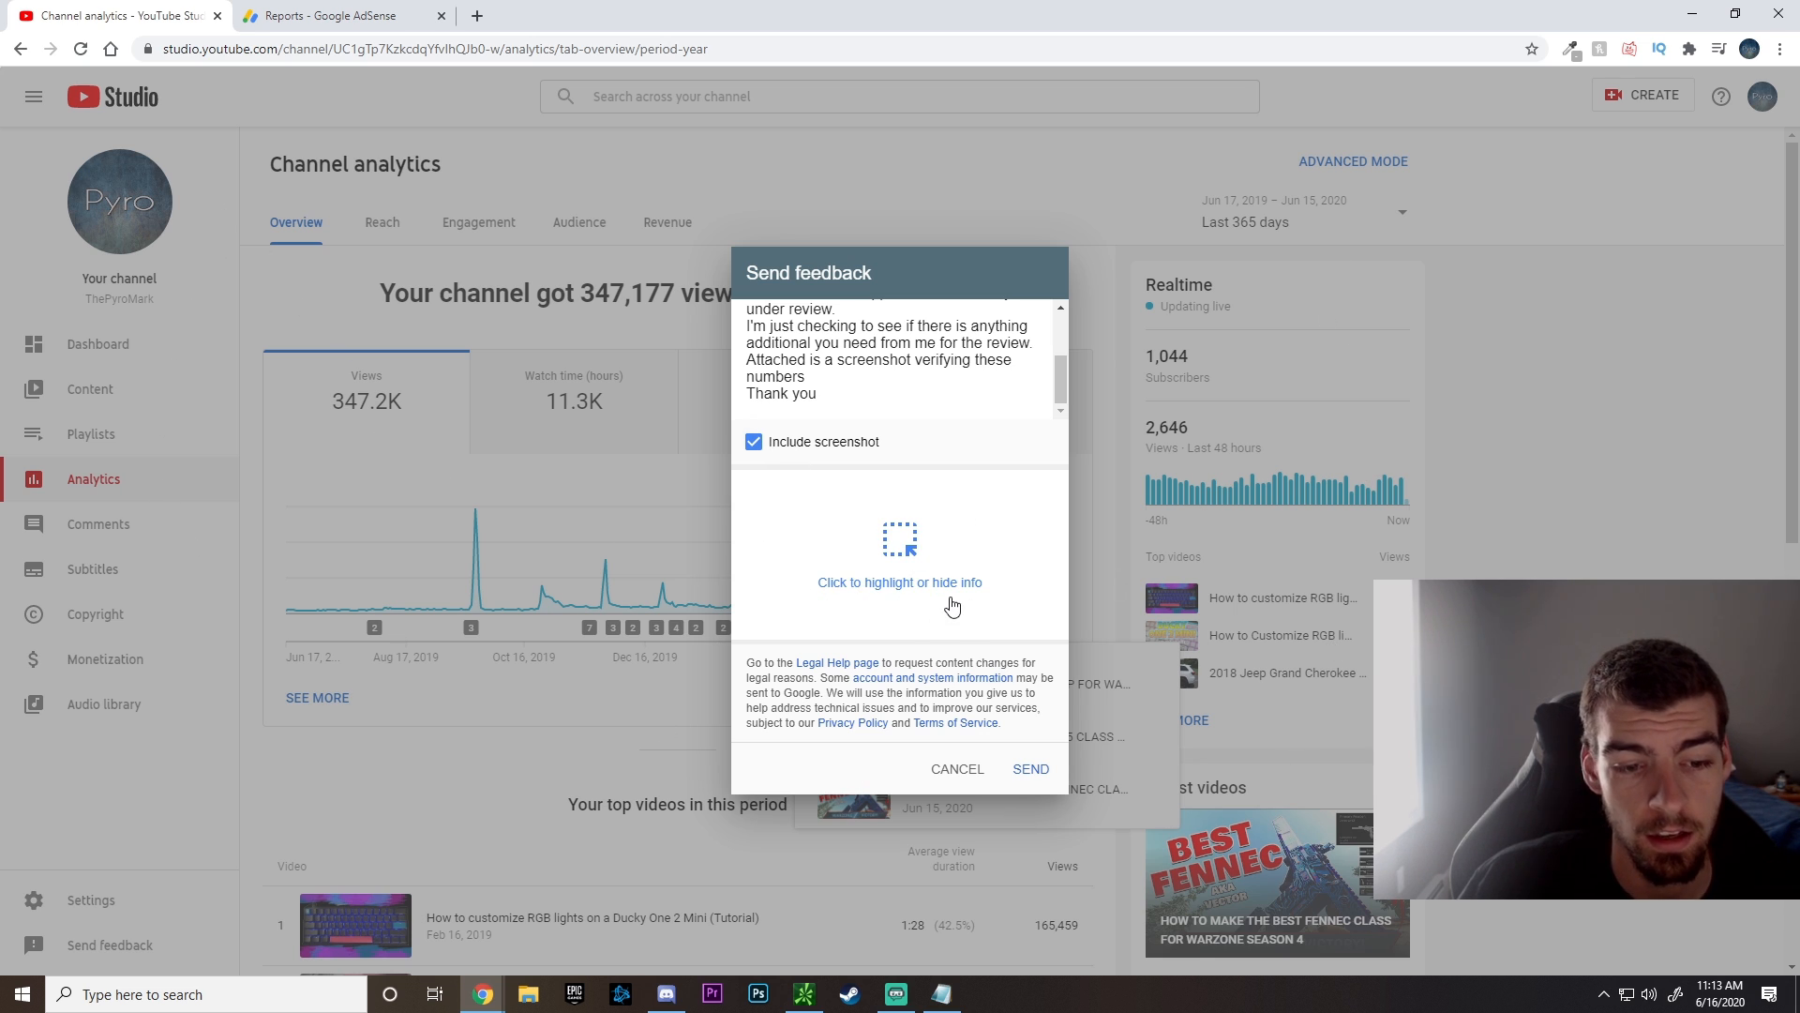
- Highlight the channel, watch time, realtime subscribers and date range in yellow on the screenshot
{"action": "left_click", "coordinate": [898, 581]}
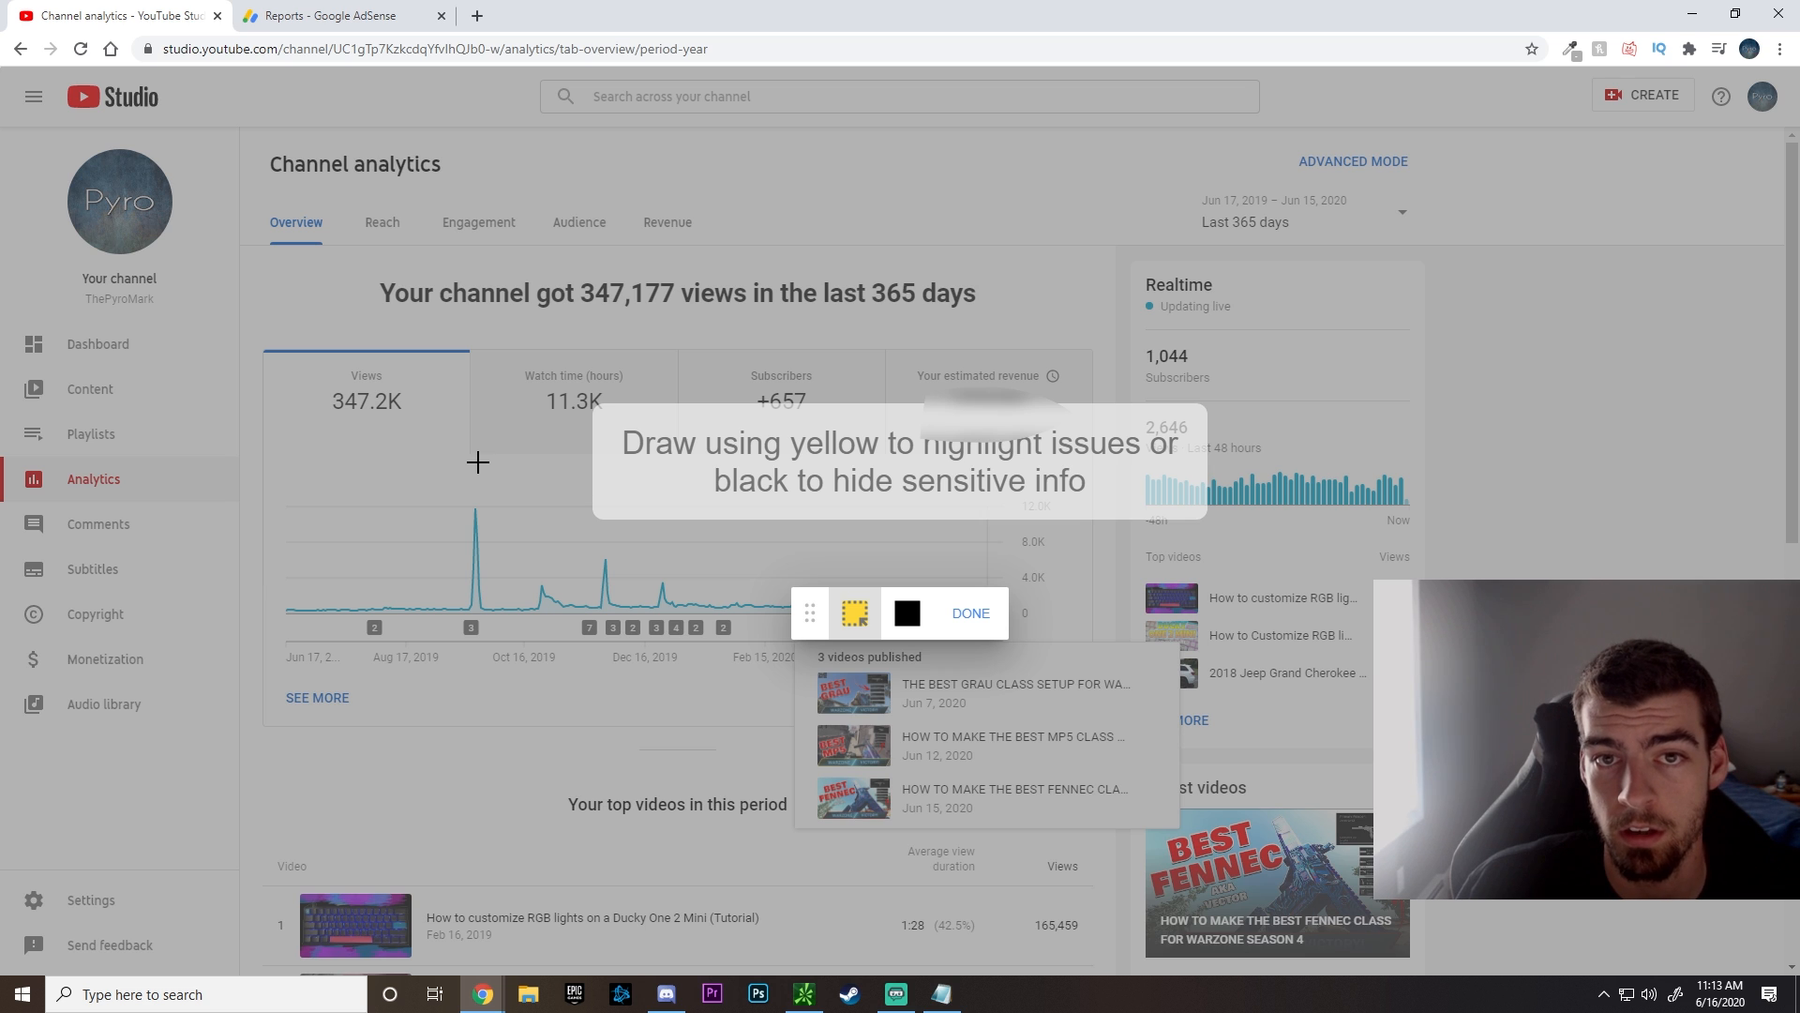
{"action": "mouse_move", "coordinate": [409, 402]}
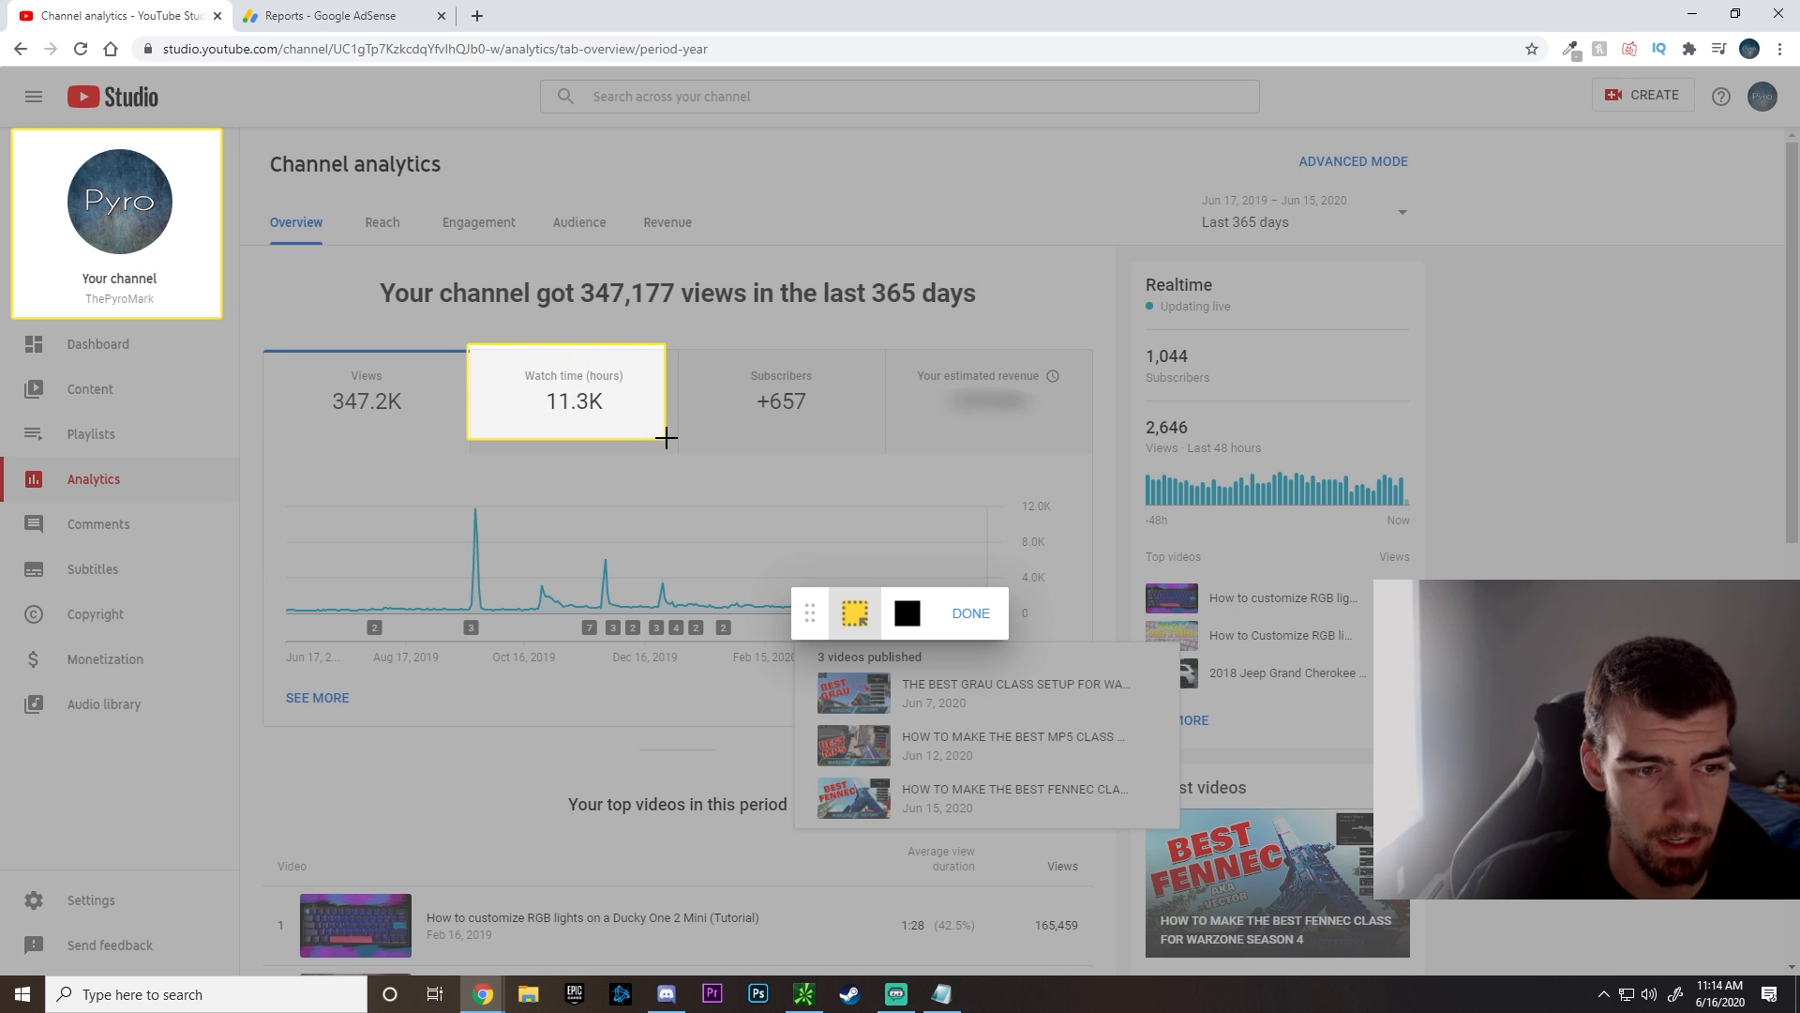
{"action": "mouse_move", "coordinate": [675, 443]}
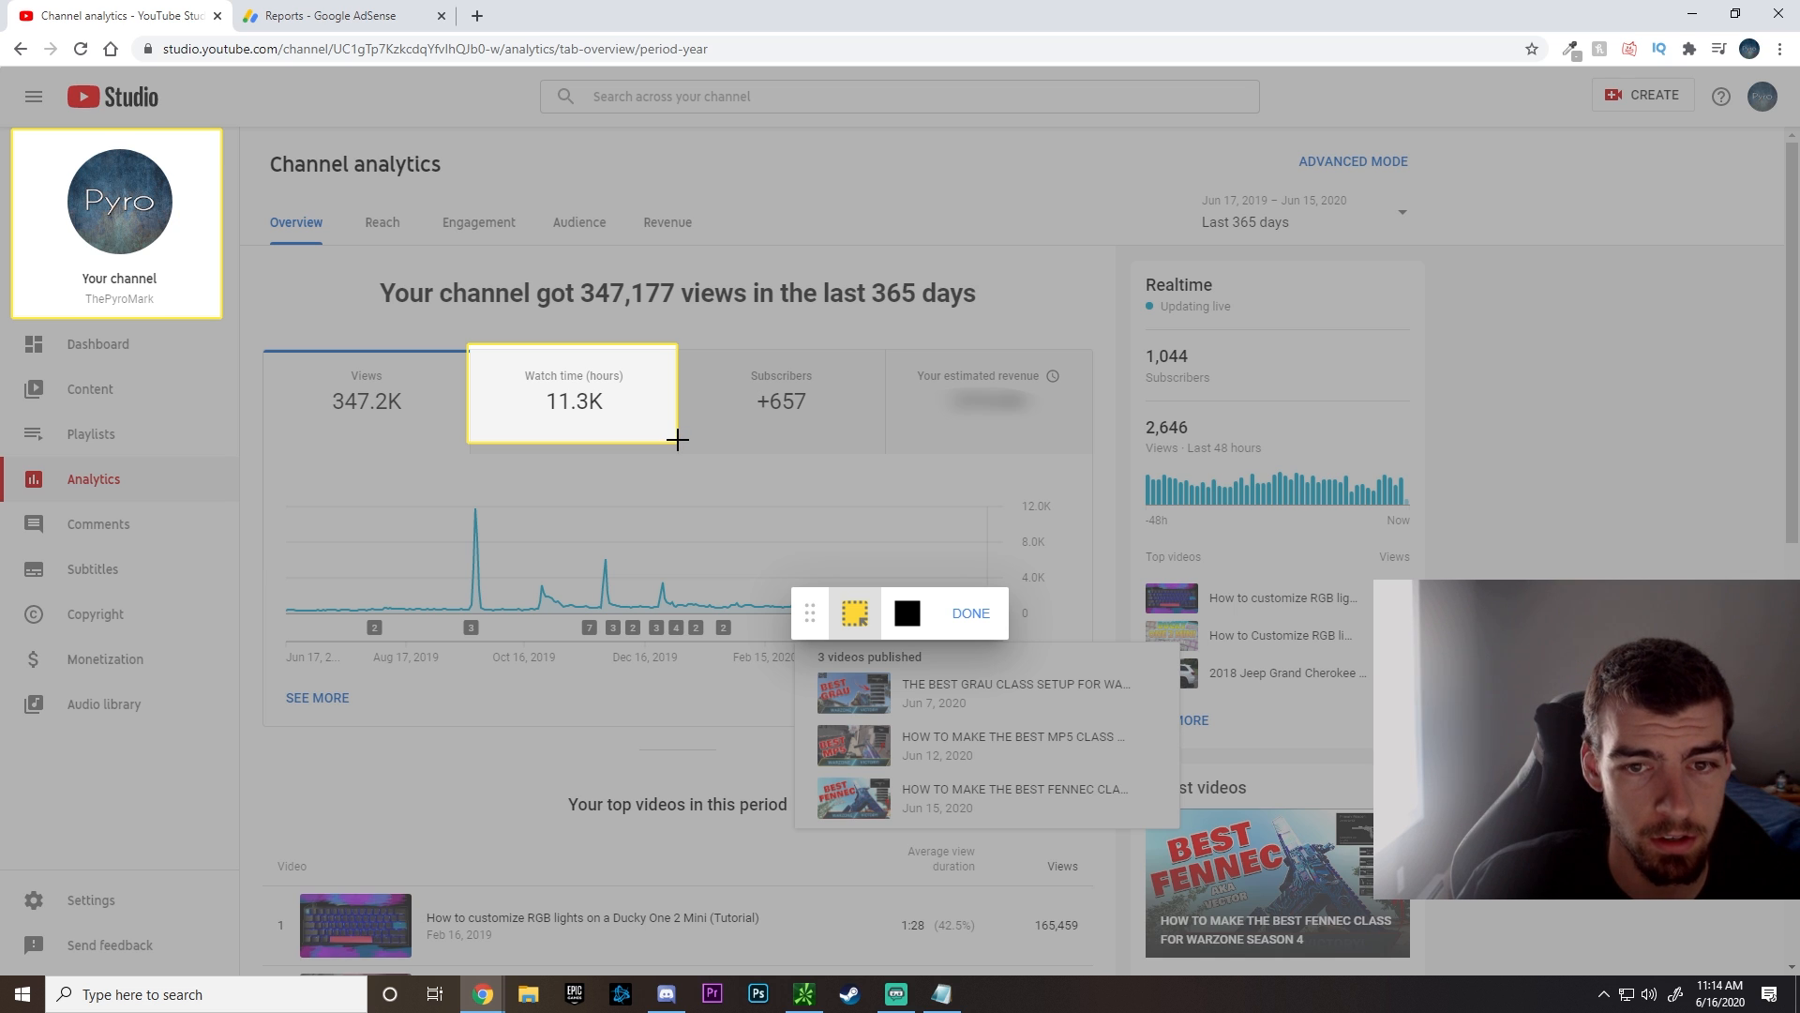
{"action": "mouse_move", "coordinate": [1174, 319]}
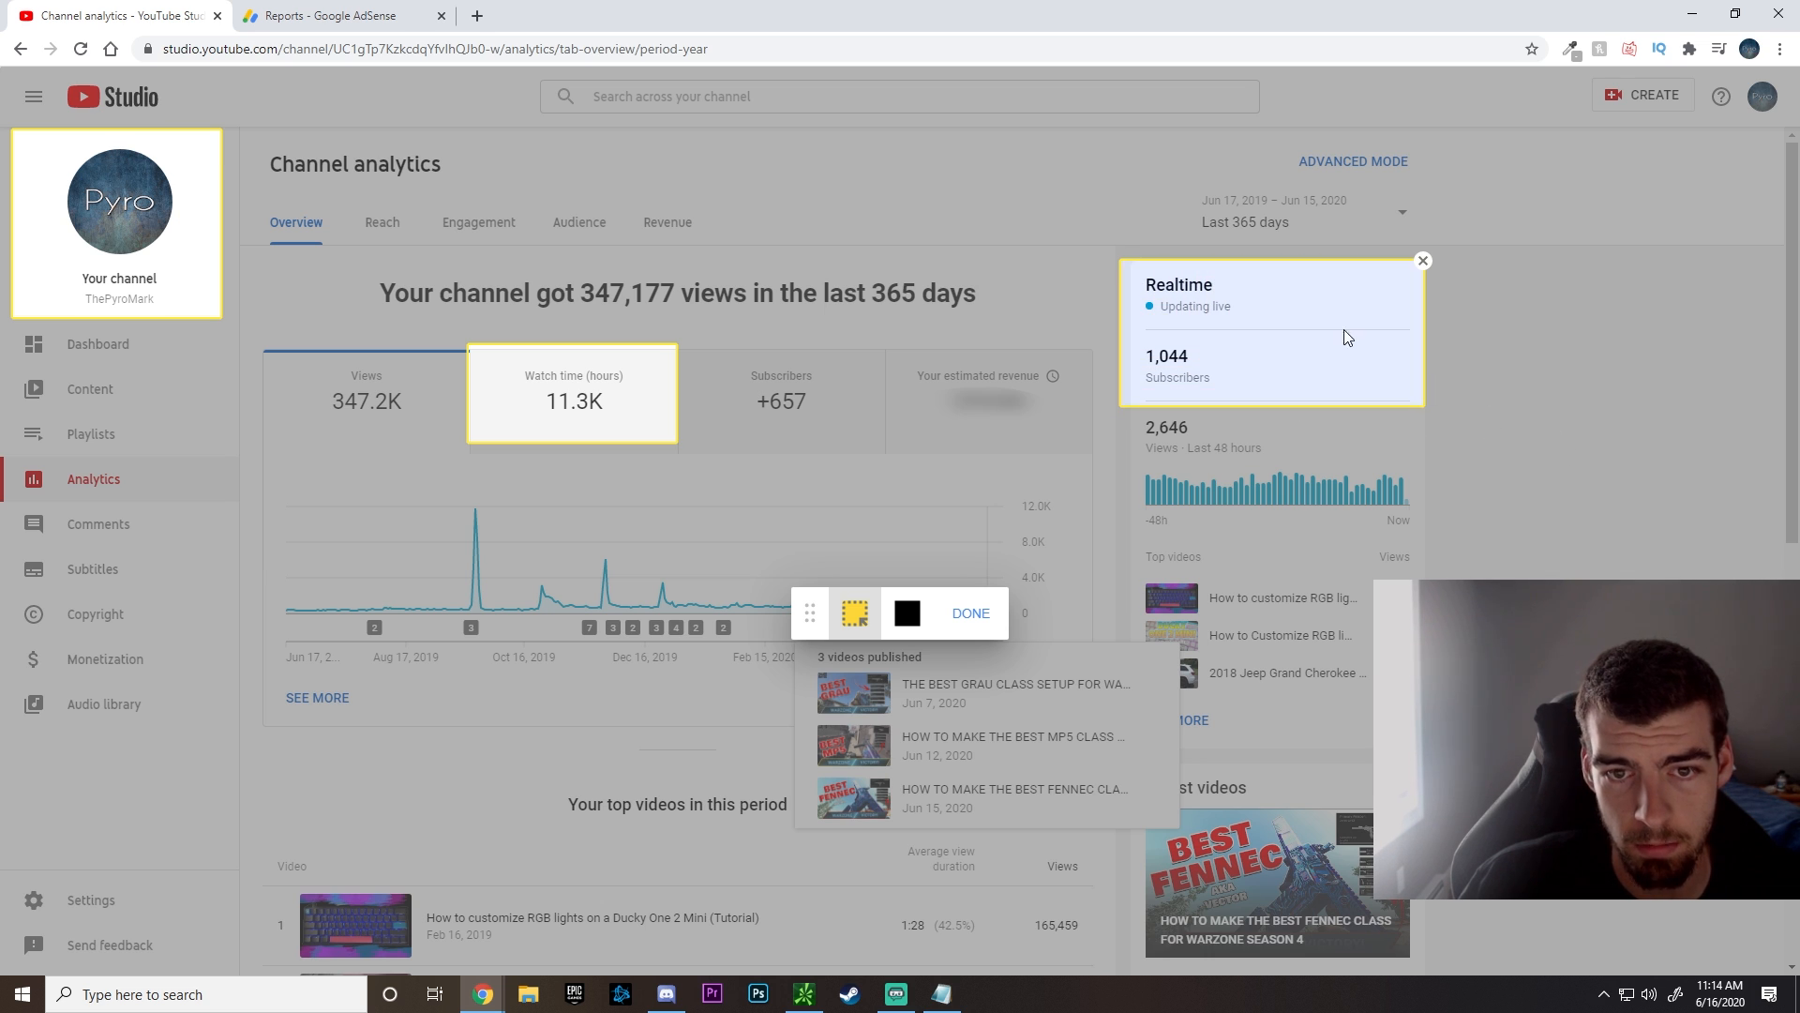
{"action": "mouse_move", "coordinate": [1206, 370]}
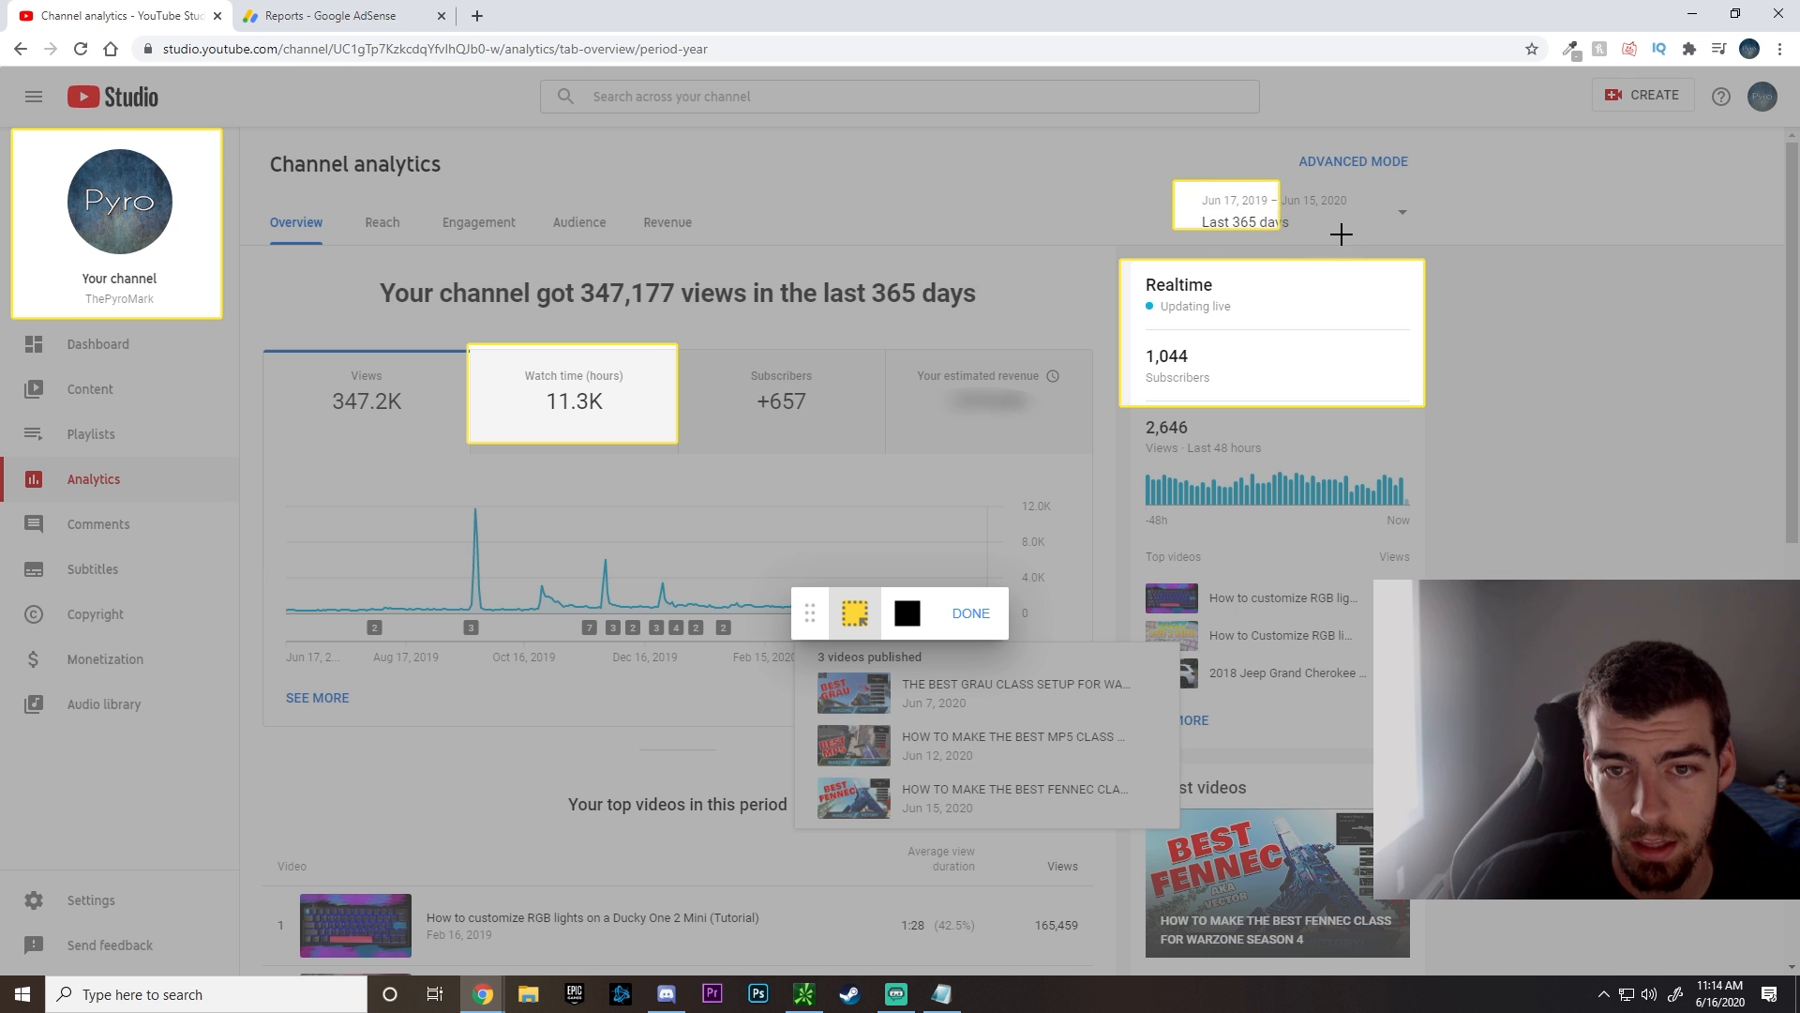
{"action": "left_click", "coordinate": [1243, 222]}
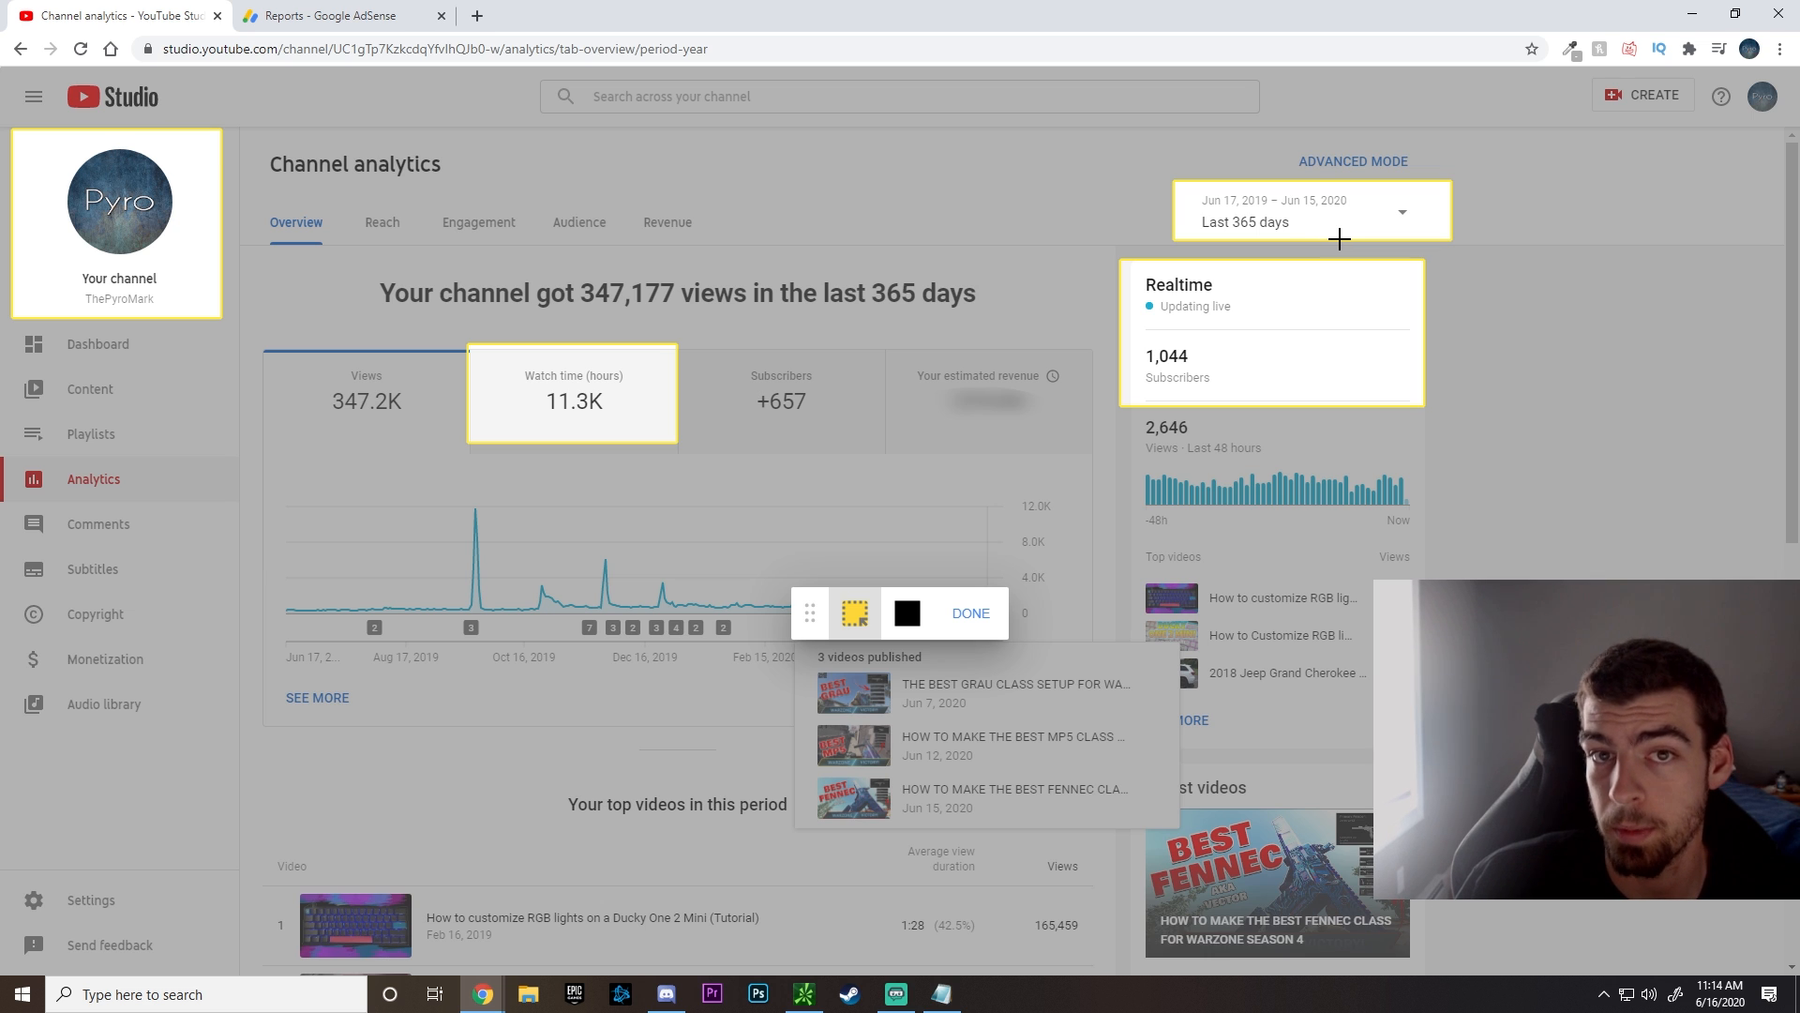
{"action": "mouse_move", "coordinate": [759, 287]}
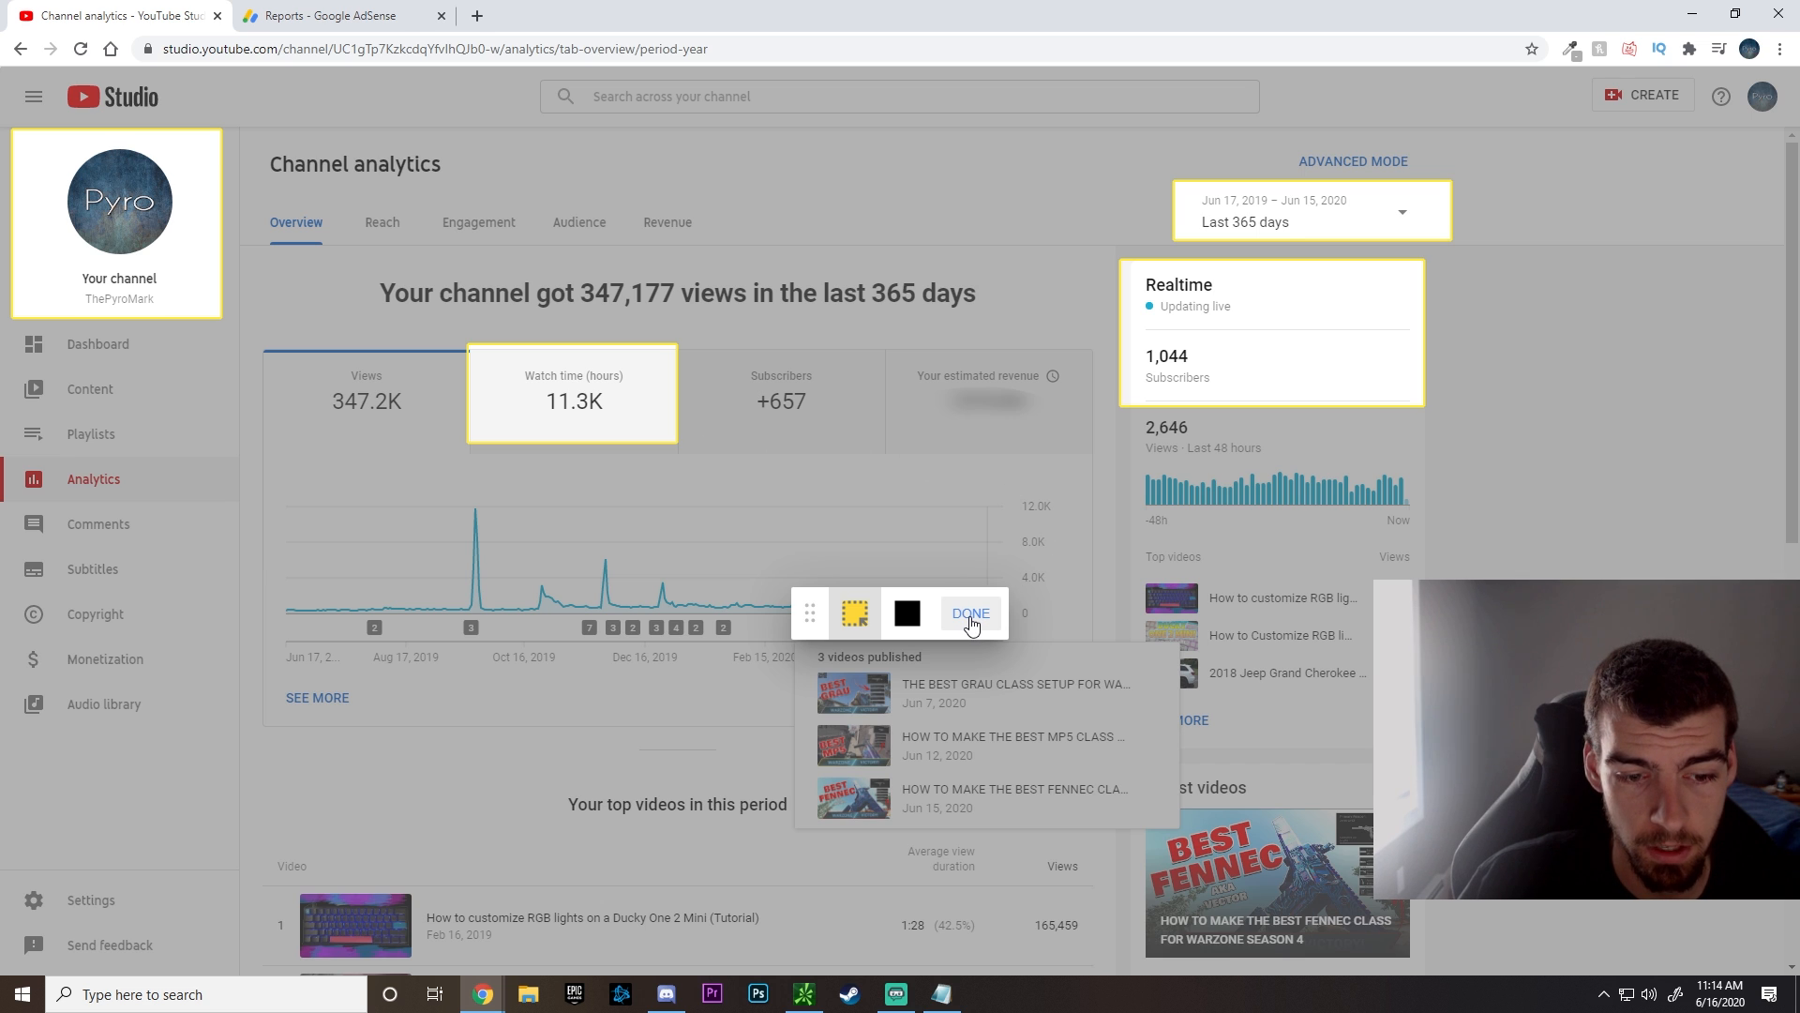
- Finish highlighting with DONE so the marked-up screenshot sits under the message
{"action": "left_click", "coordinate": [969, 612]}
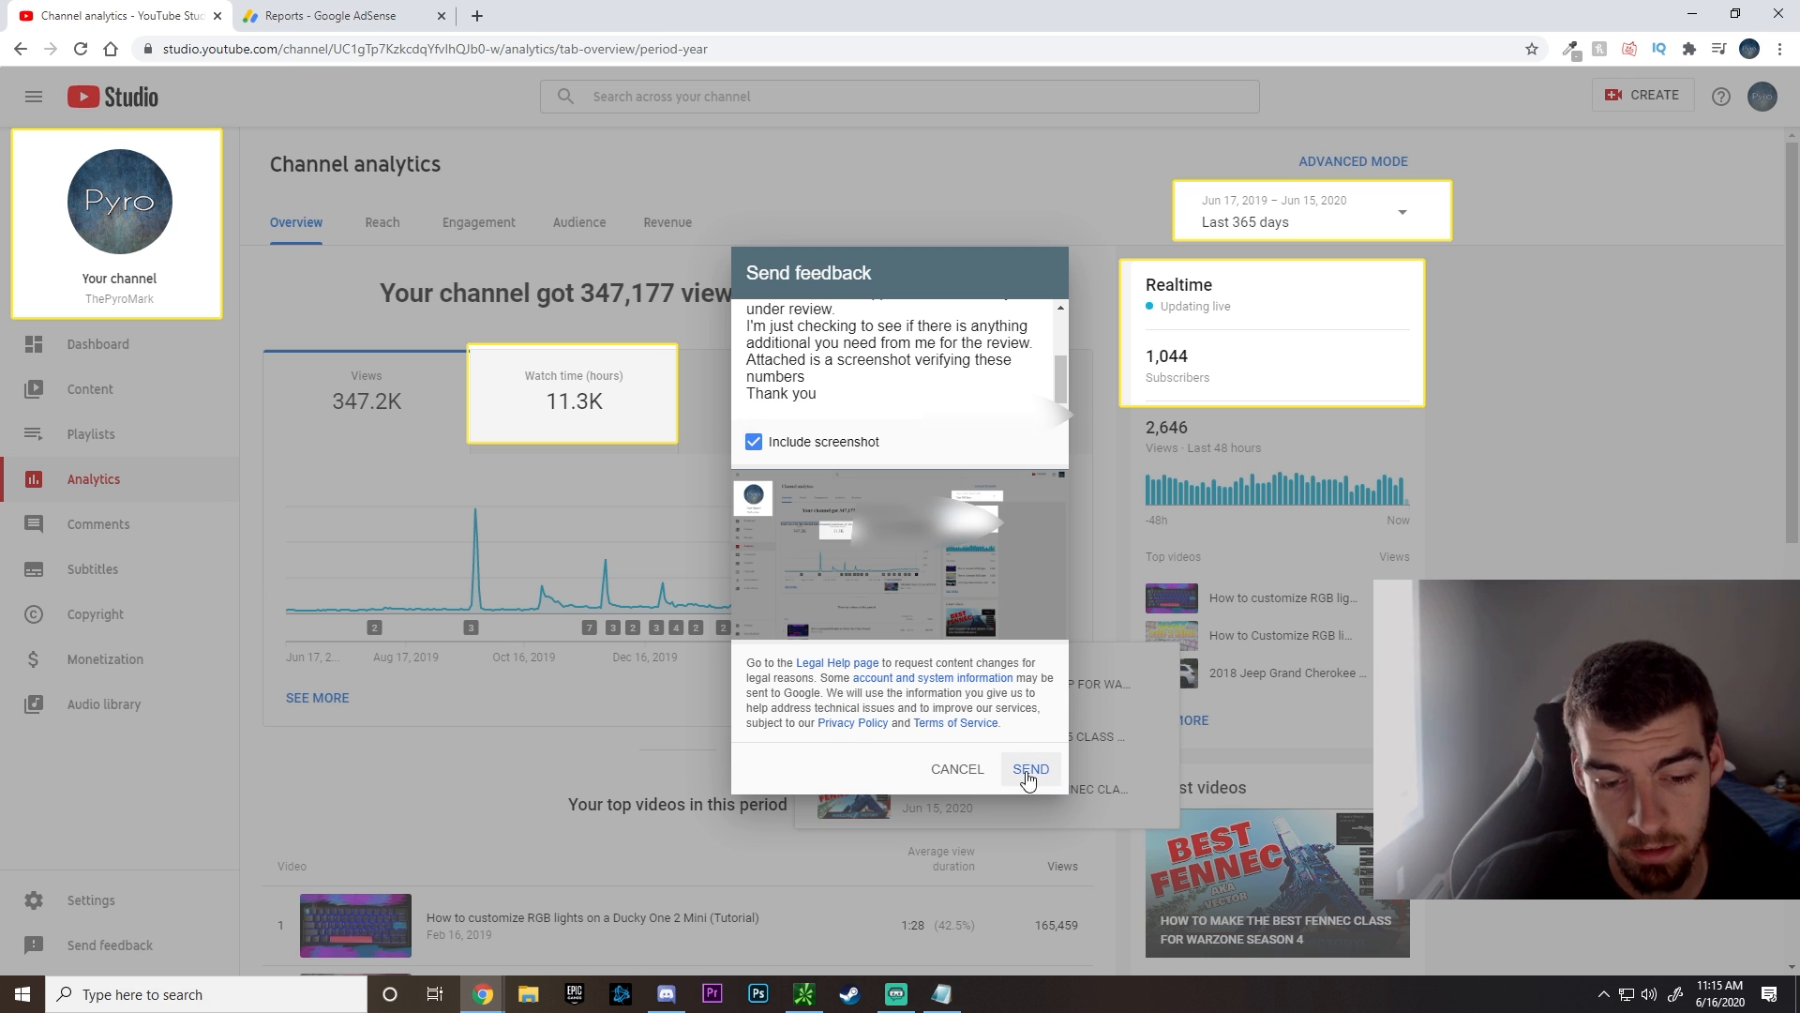
{"action": "mouse_move", "coordinate": [612, 677]}
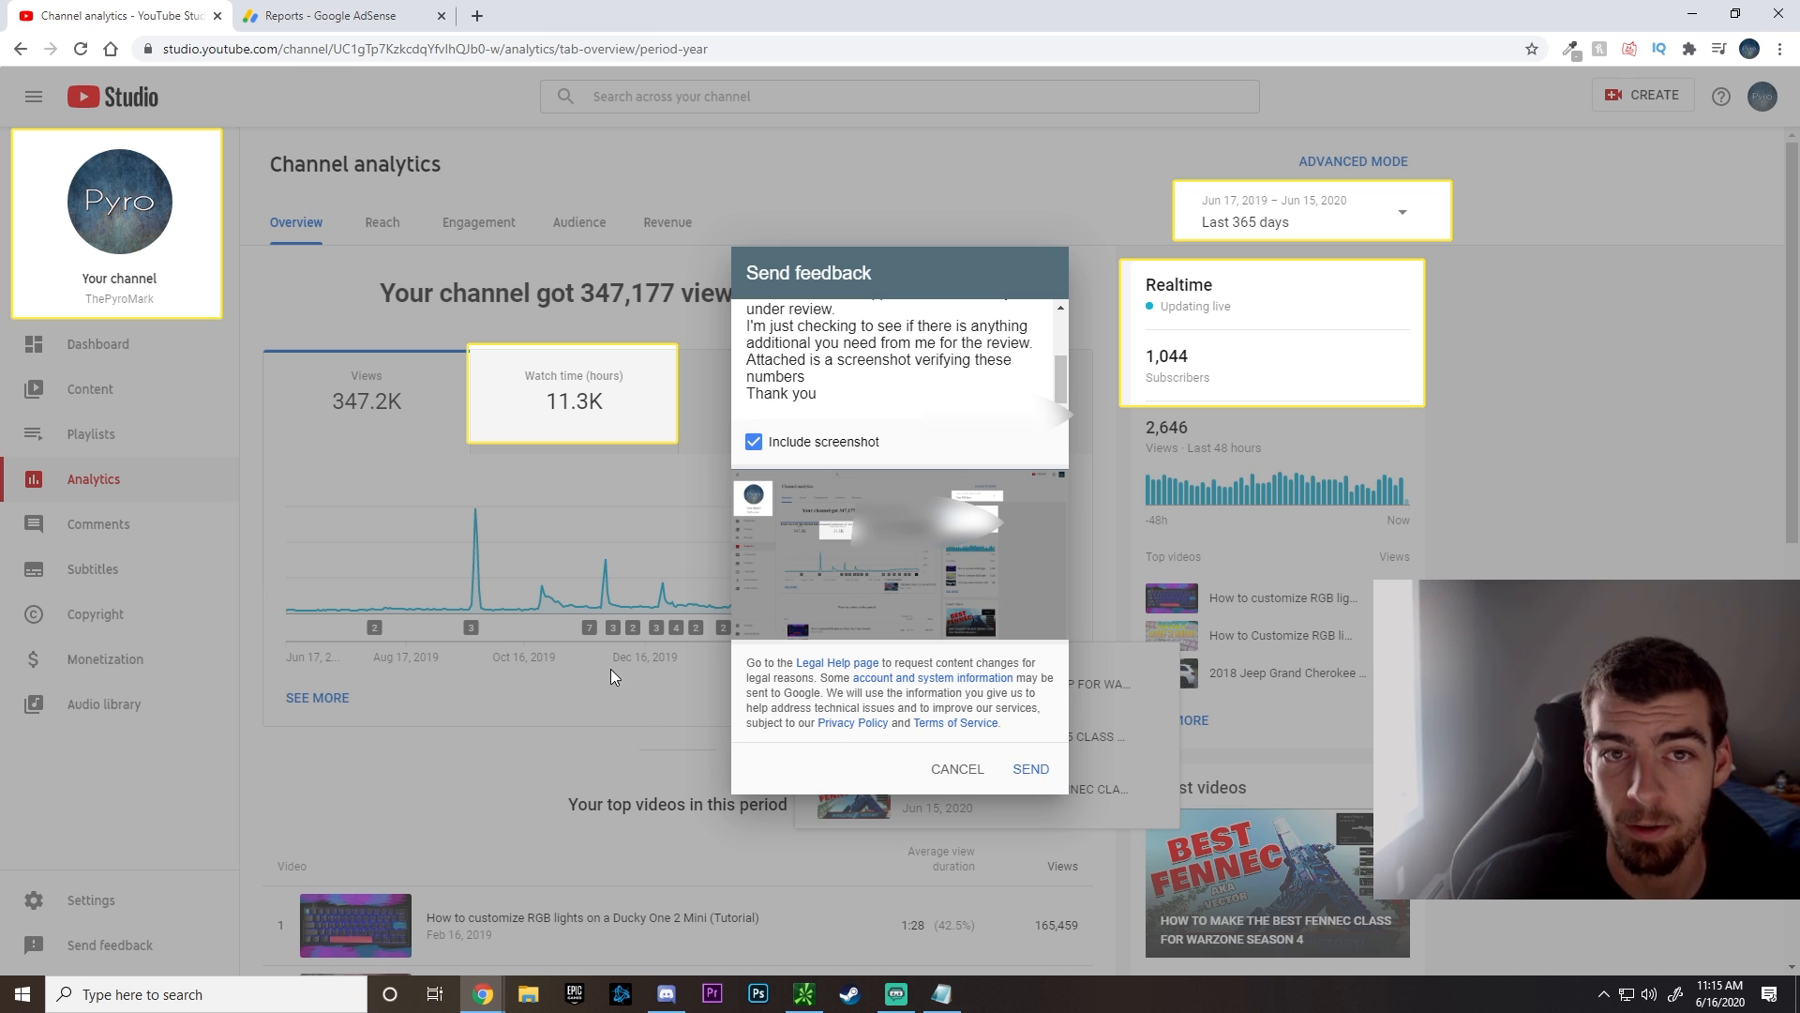